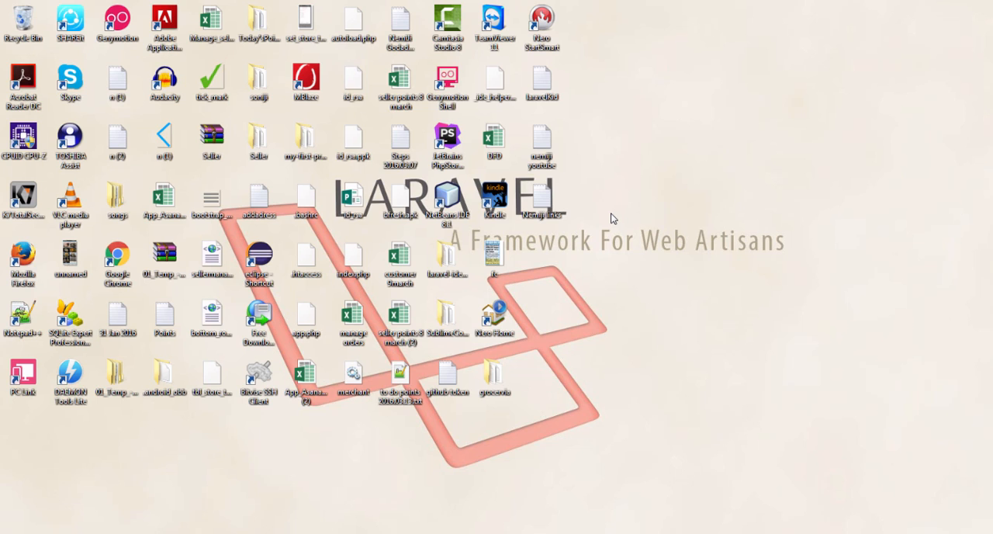
pyautogui.moveTo(551, 290)
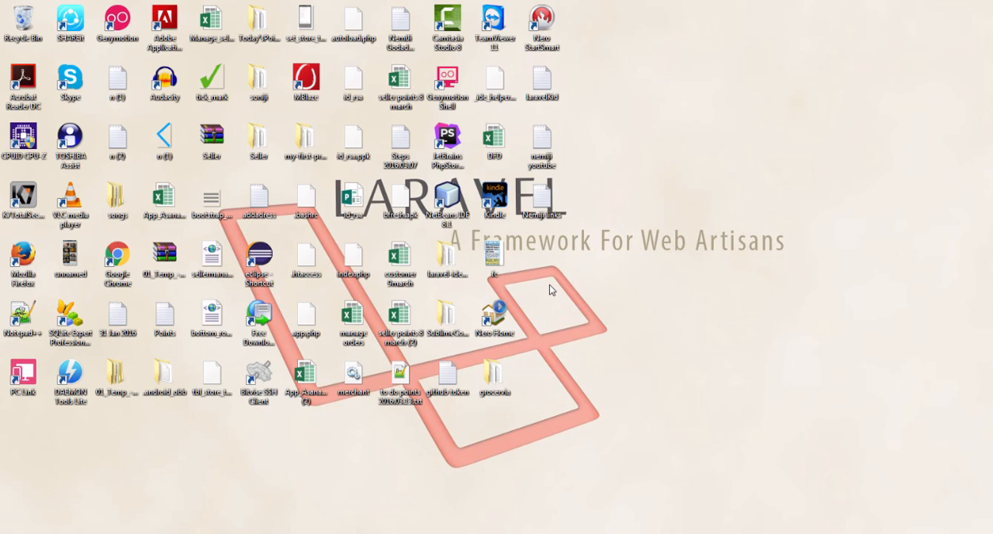
# Step: Launch Bitvise SSH Client from the desktop
pyautogui.click(258, 378)
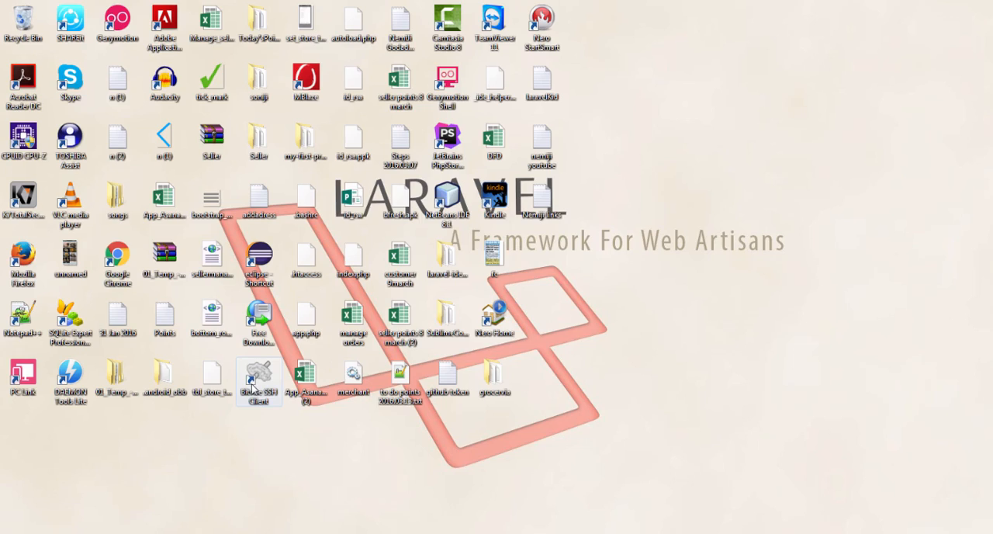
pyautogui.doubleClick(257, 373)
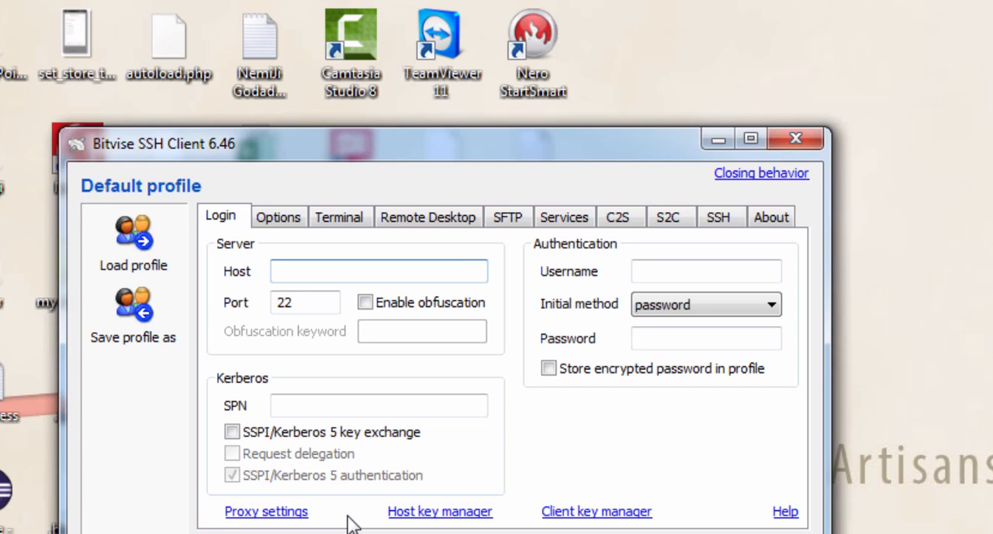
# Step: Enter the server host, username and password on the Login tab and start logging in
pyautogui.click(379, 270)
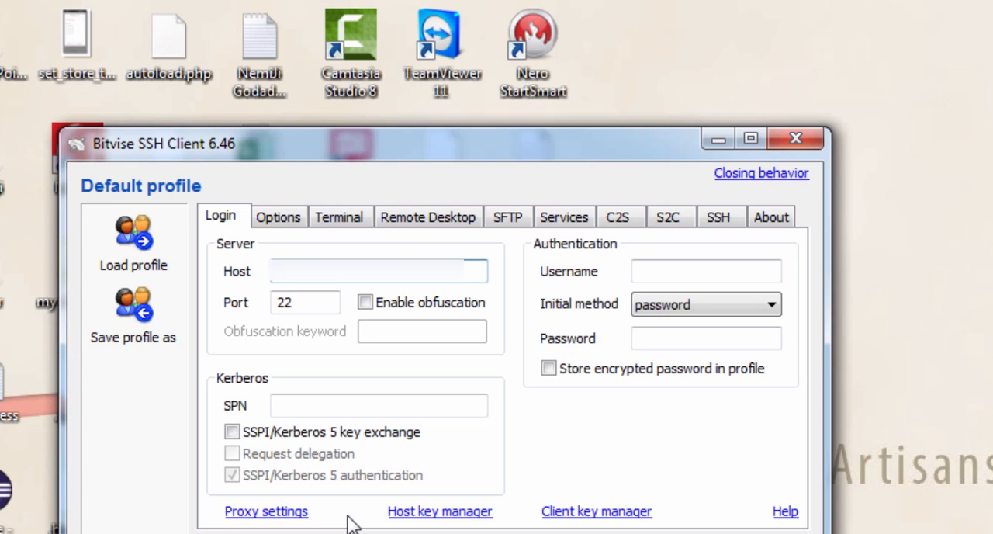
pyautogui.moveTo(341, 444)
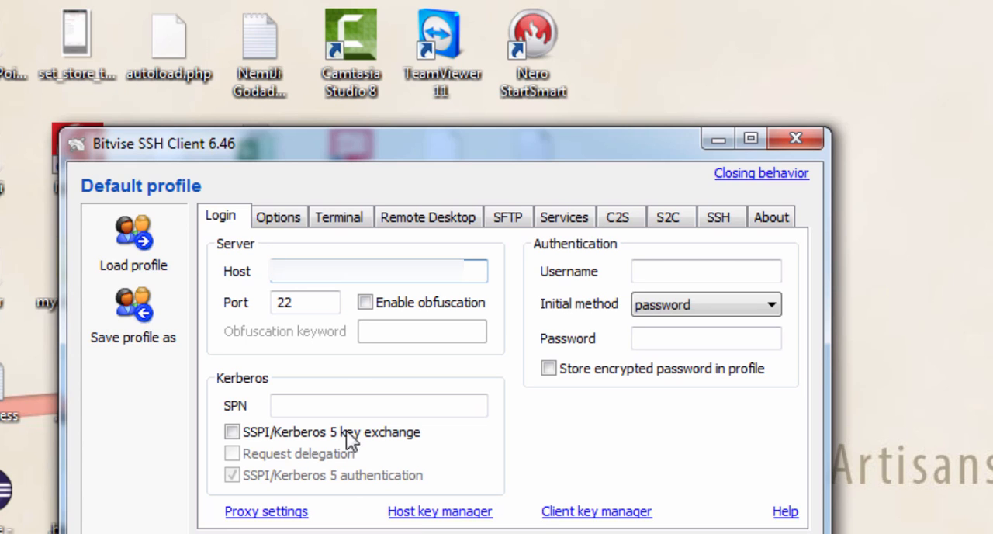
pyautogui.click(378, 270)
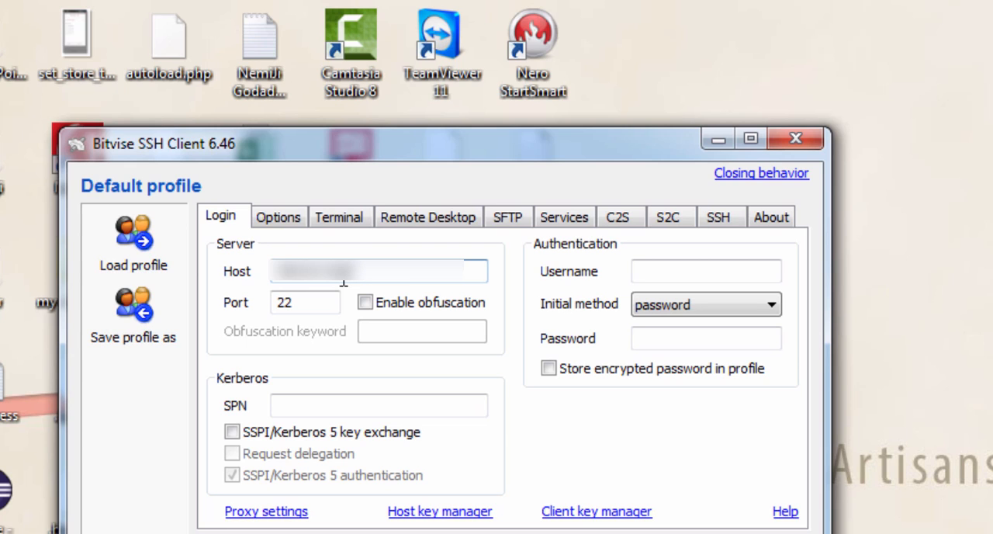
pyautogui.moveTo(652, 247)
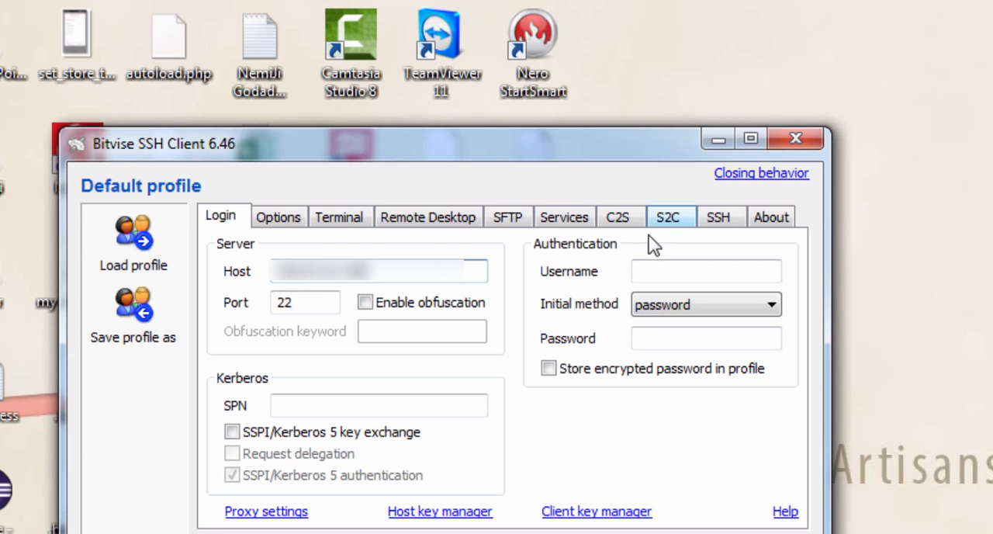
pyautogui.click(704, 270)
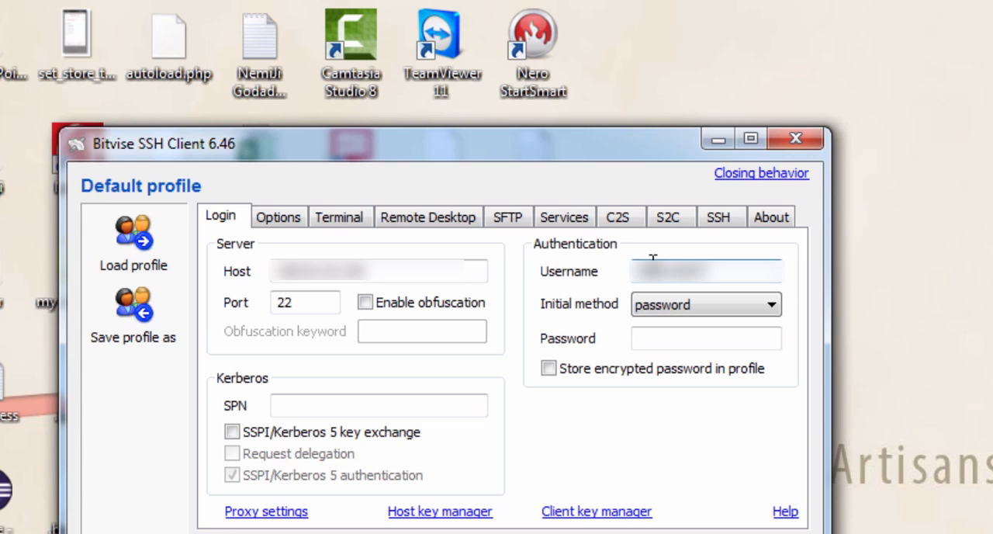
pyautogui.click(705, 338)
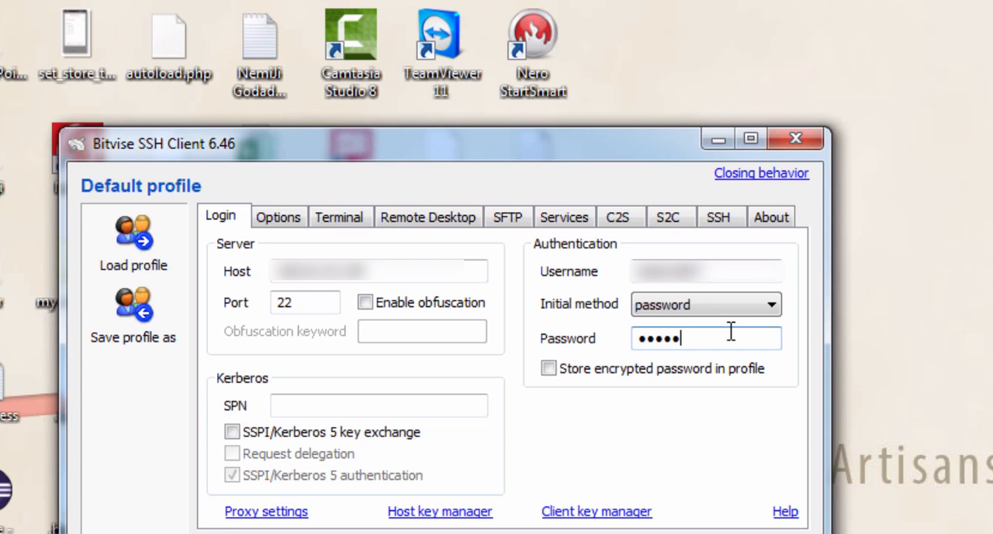
pyautogui.write('••')
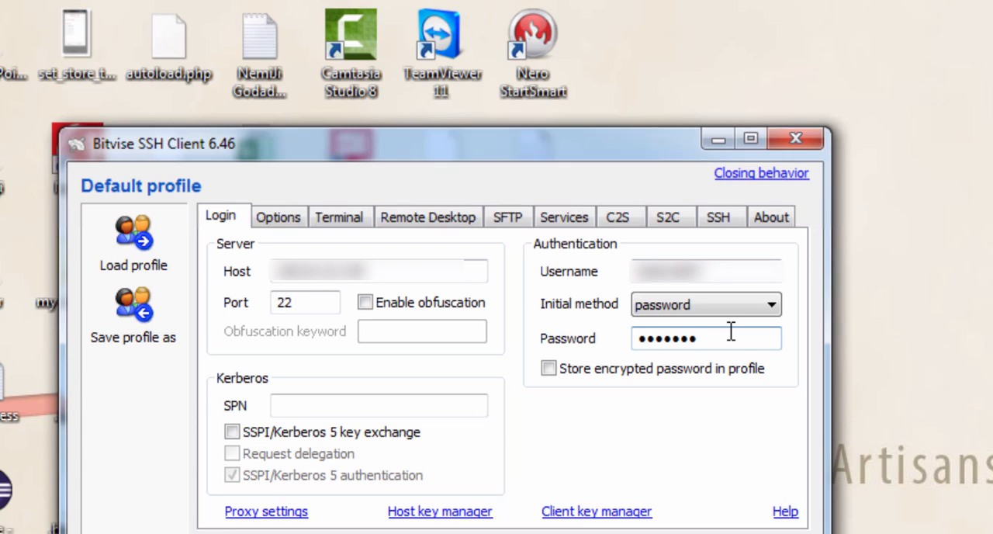
pyautogui.click(335, 483)
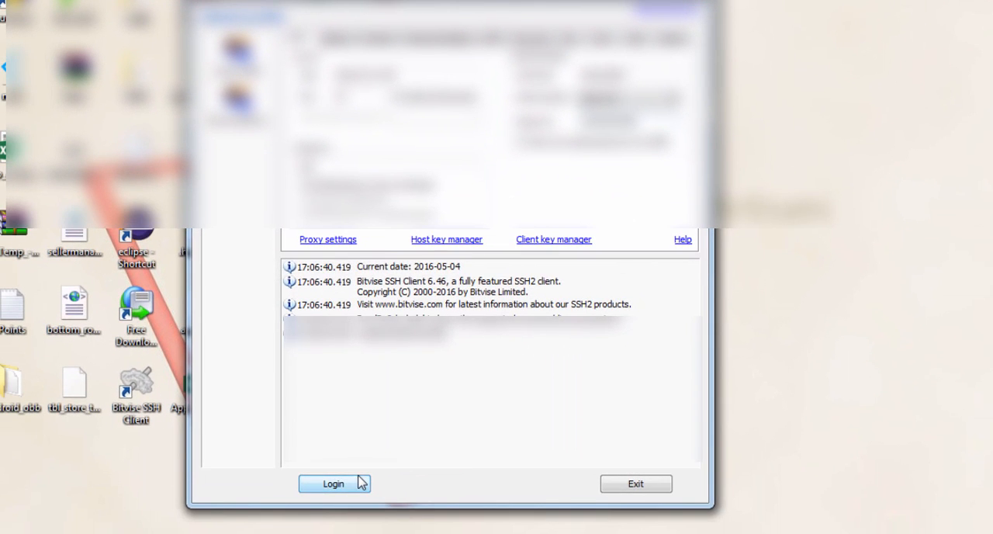
# Step: Open a remote terminal, cd into bin and run composer.phar to list its commands
pyautogui.click(335, 484)
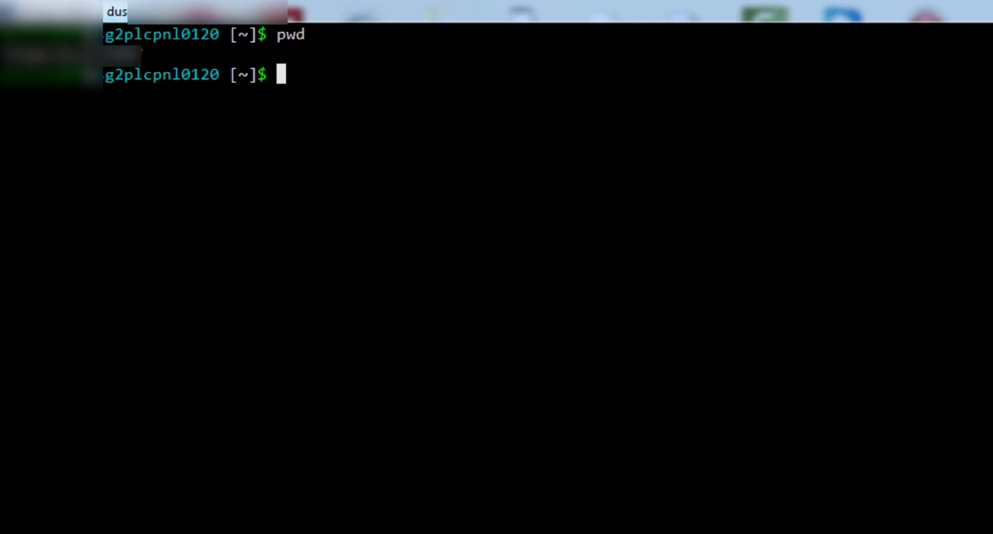
pyautogui.write('cd bin')
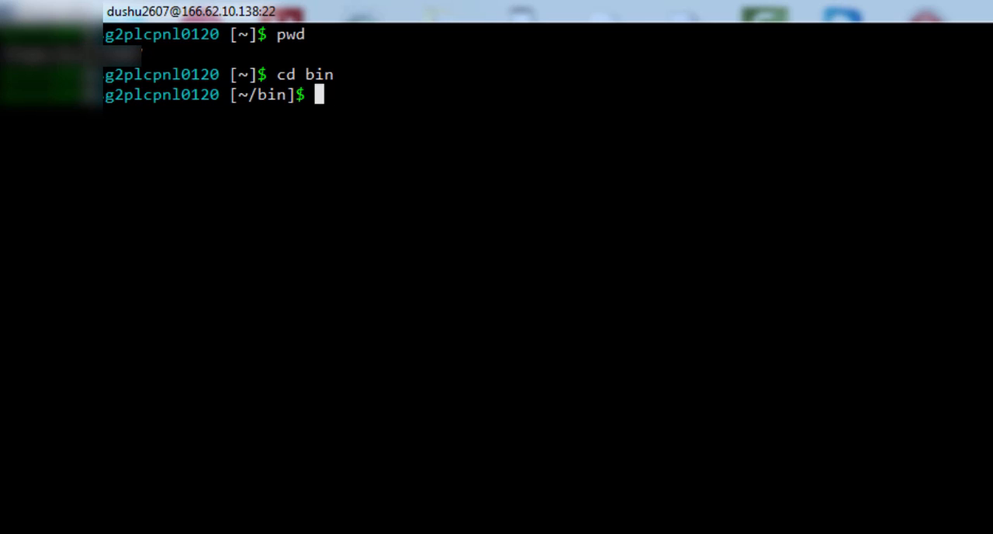
pyautogui.write('compo')
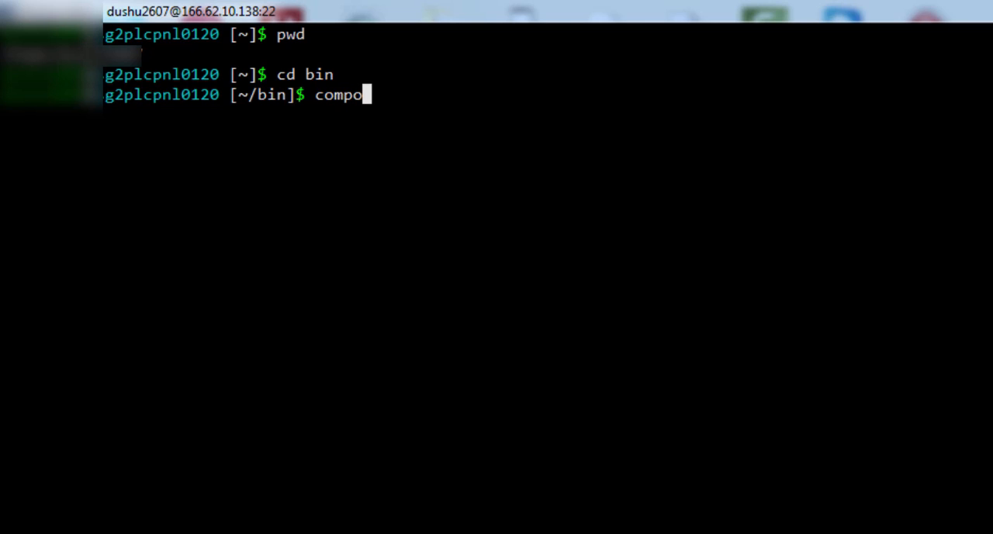
pyautogui.write('ser.phar')
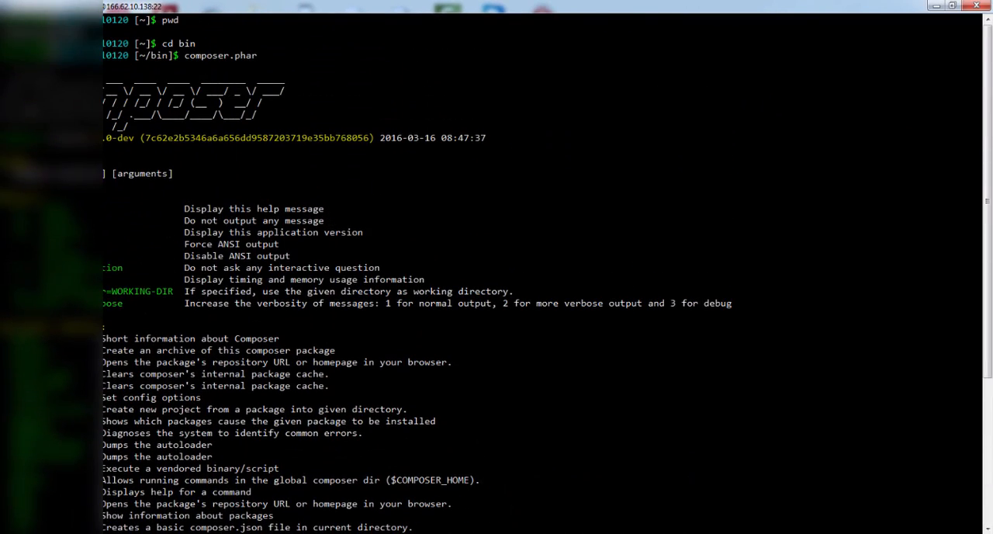
# Step: Run composer.phar create-project laravel/laravel mysecondproject in the bin folder
pyautogui.scroll(-3)
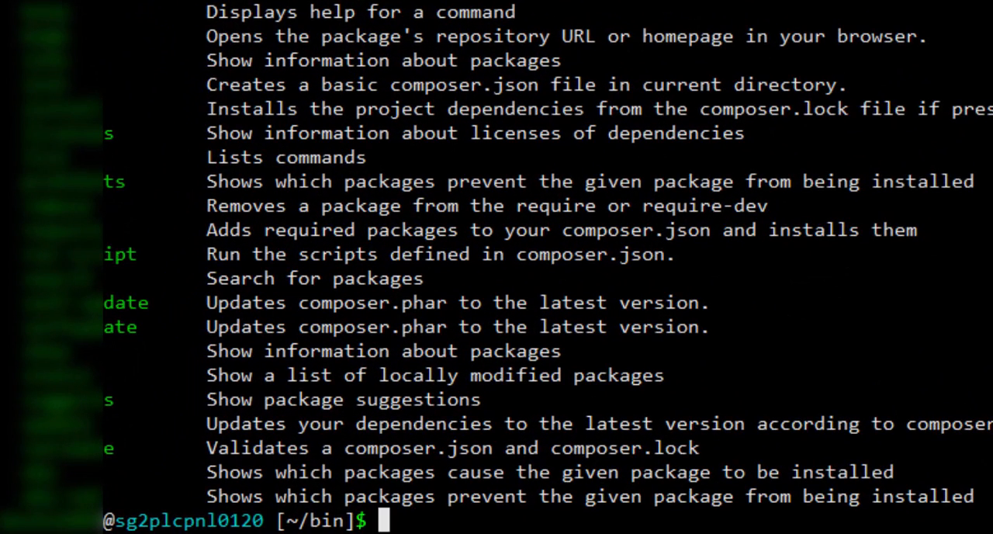
pyautogui.write('co')
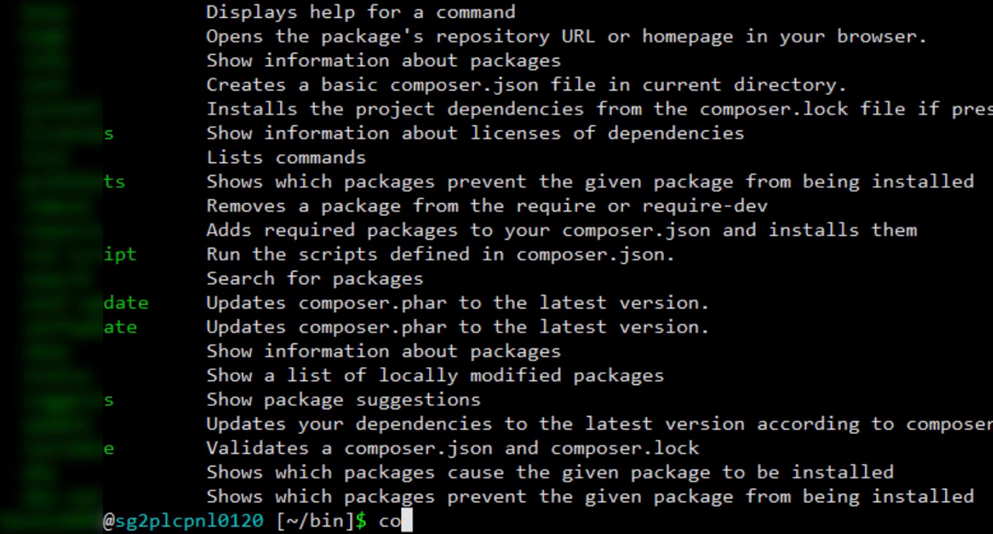
pyautogui.write('mps')
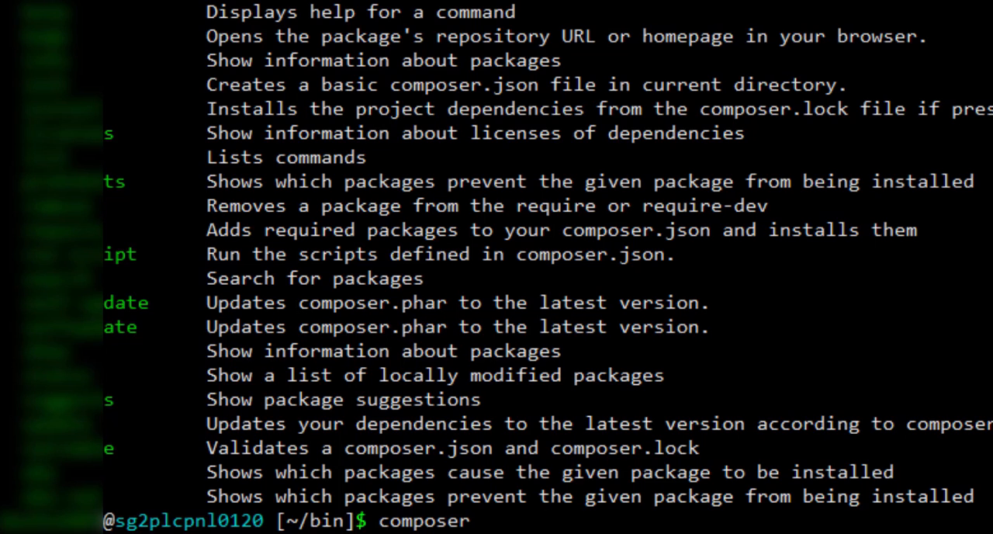
pyautogui.write('.phar')
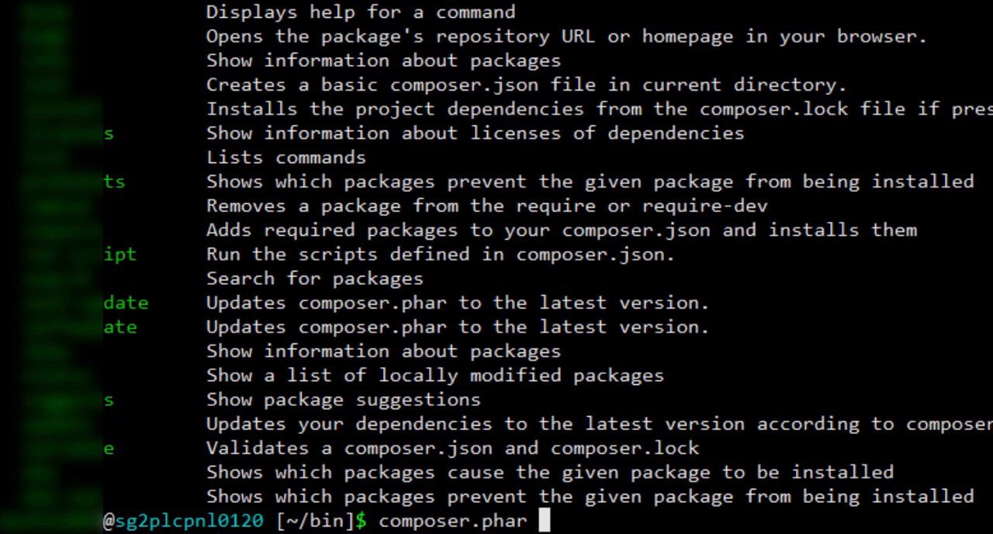
pyautogui.write('creat')
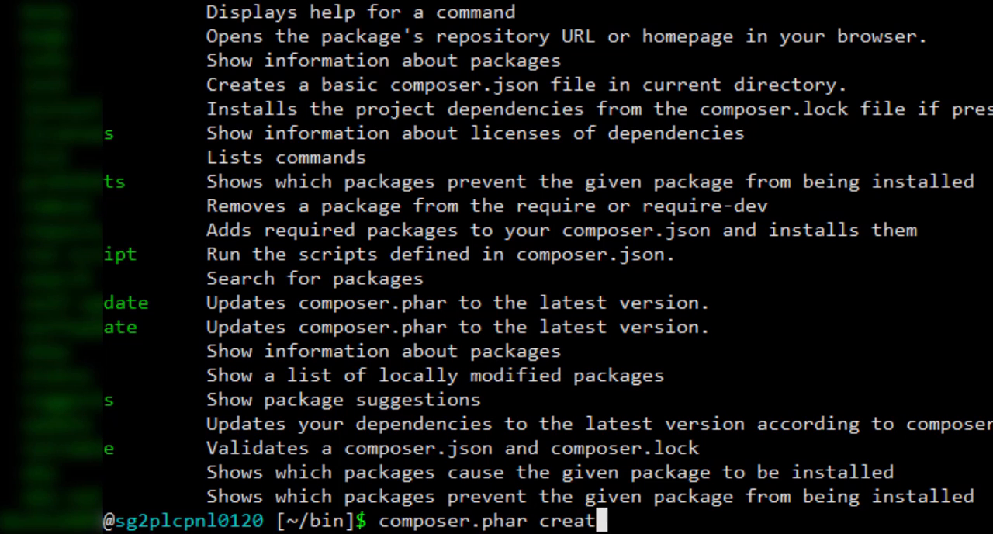
pyautogui.write('e-')
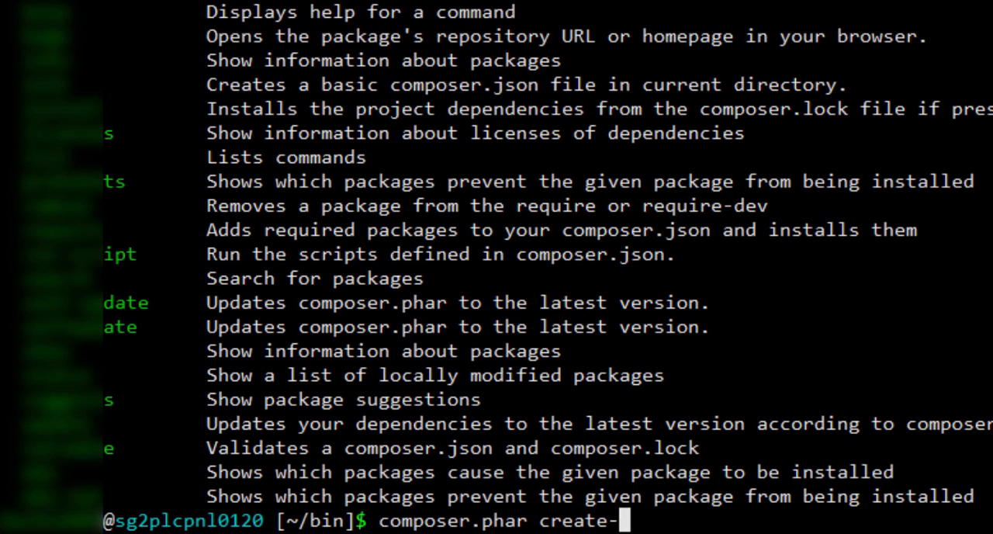
pyautogui.write('project')
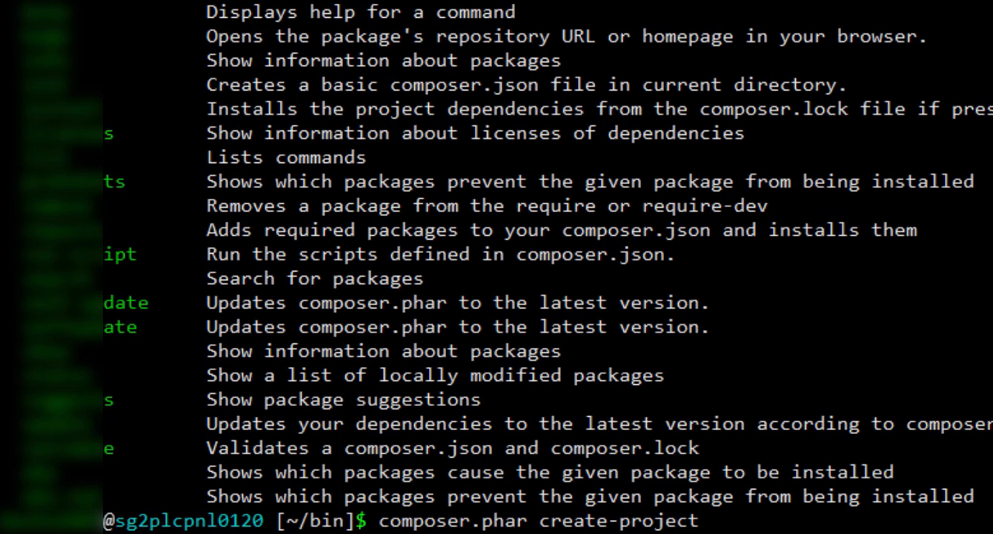
pyautogui.write('laravel.')
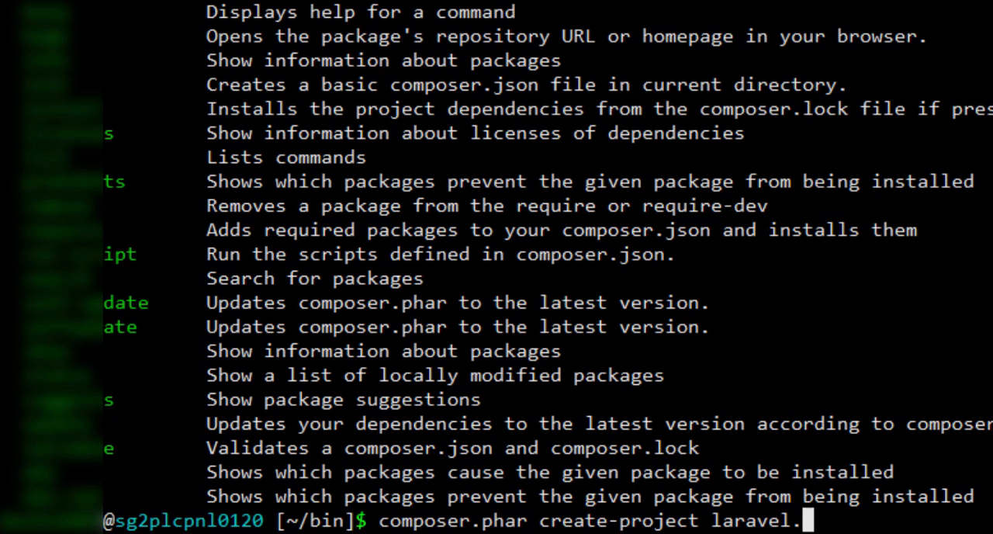
pyautogui.write('/')
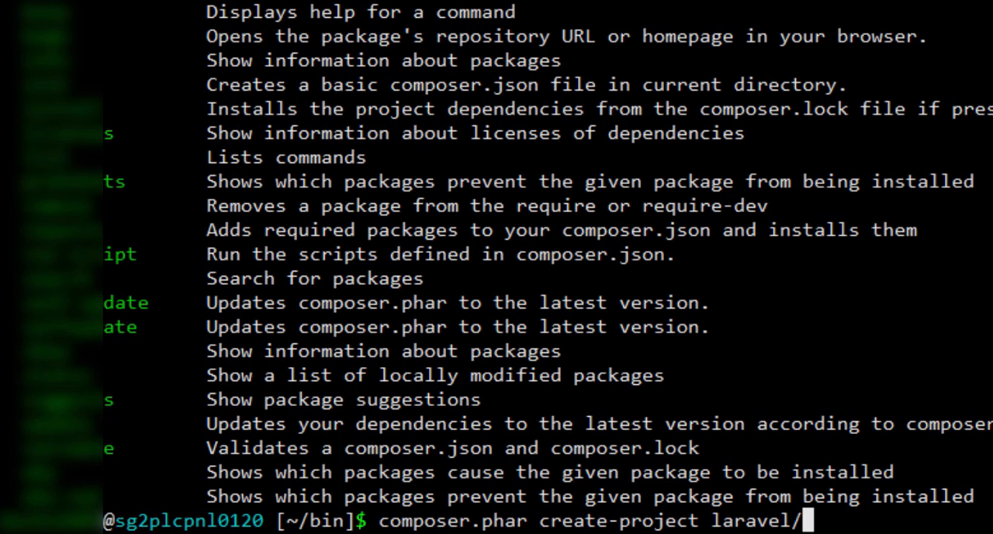
pyautogui.write('laravel')
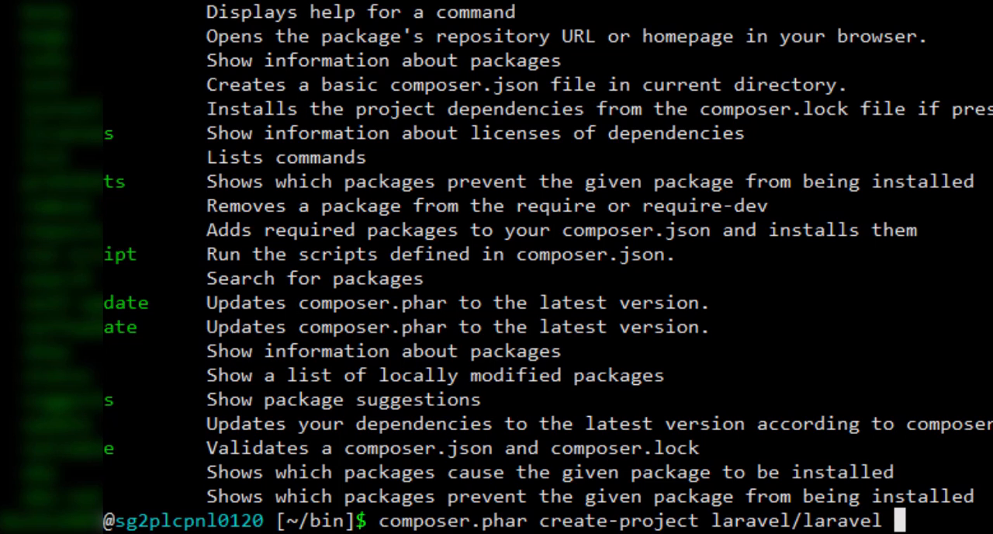
pyautogui.write('mys')
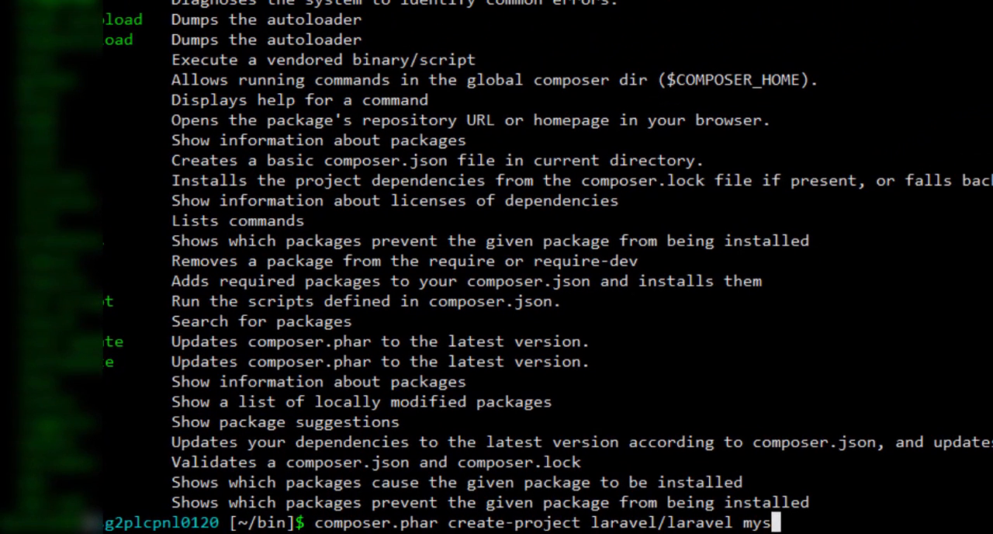
pyautogui.write('eco')
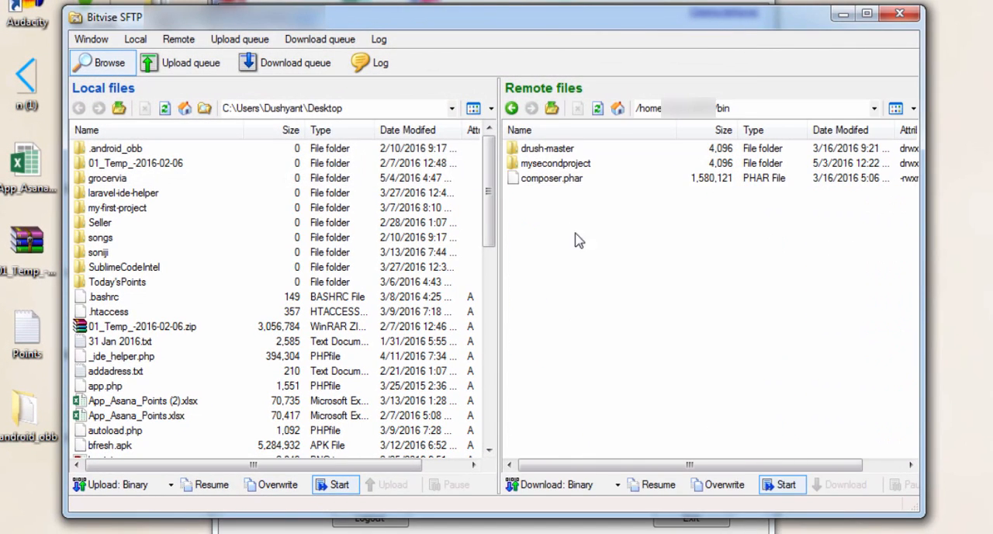
# Step: Browse up from bin to the account's home folder in the SFTP remote files
pyautogui.rightClick(556, 163)
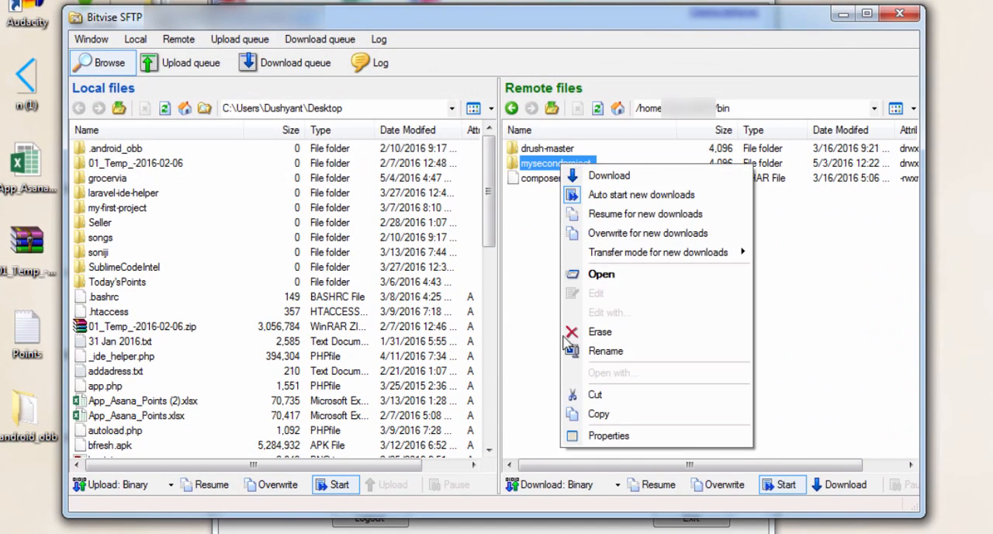
pyautogui.click(581, 359)
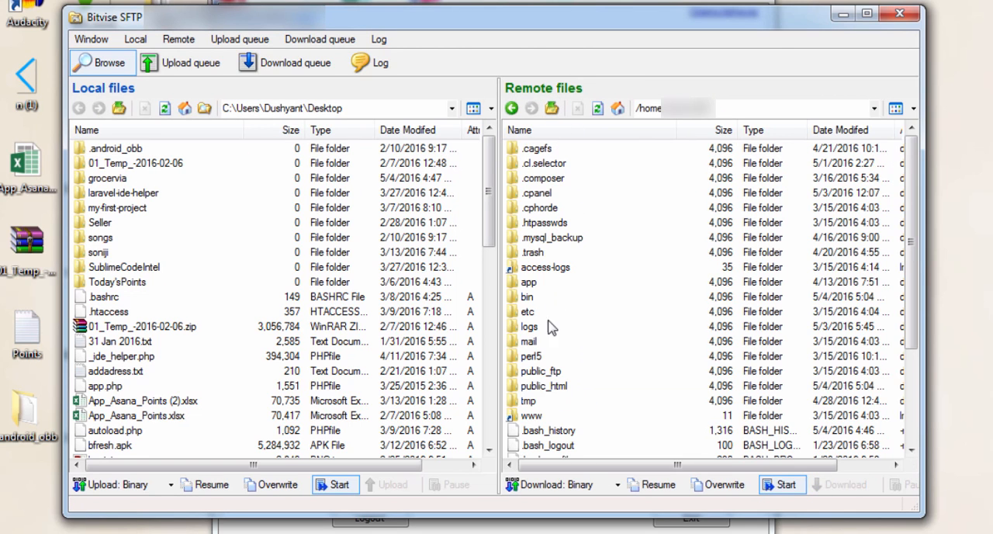
pyautogui.doubleClick(545, 385)
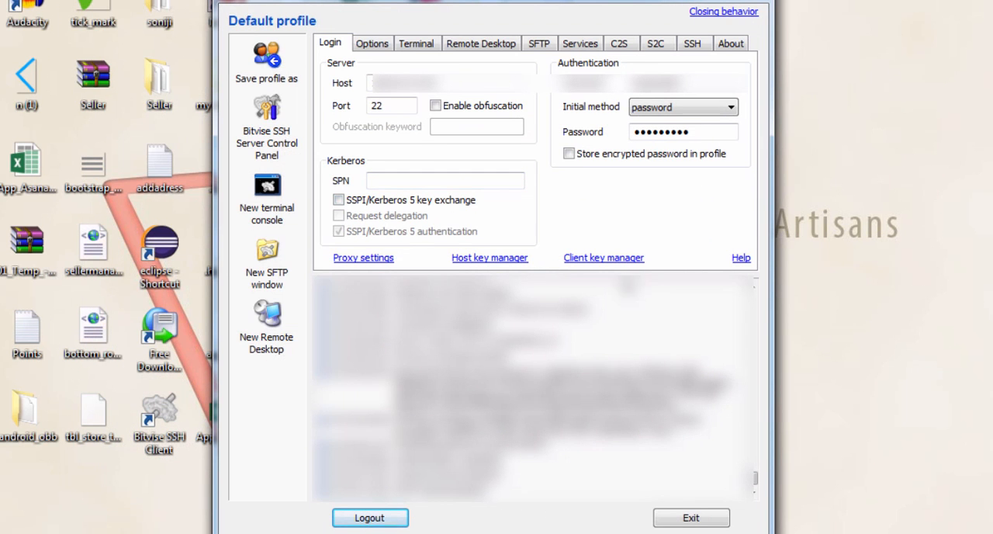
# Step: Log out of the server and exit Bitvise SSH Client
pyautogui.click(376, 516)
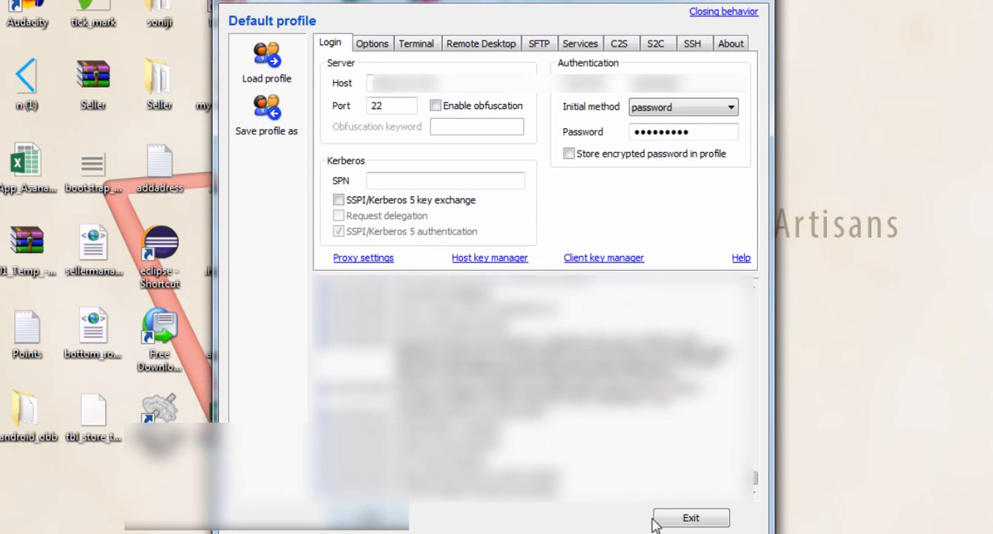
pyautogui.click(689, 518)
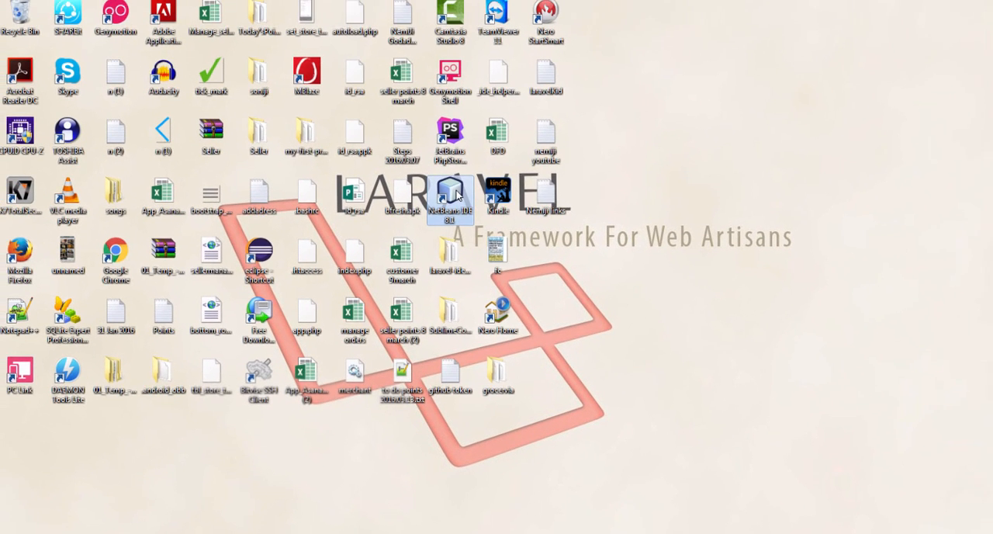
# Step: Launch NetBeans IDE and open Computer from the Start menu
pyautogui.doubleClick(447, 191)
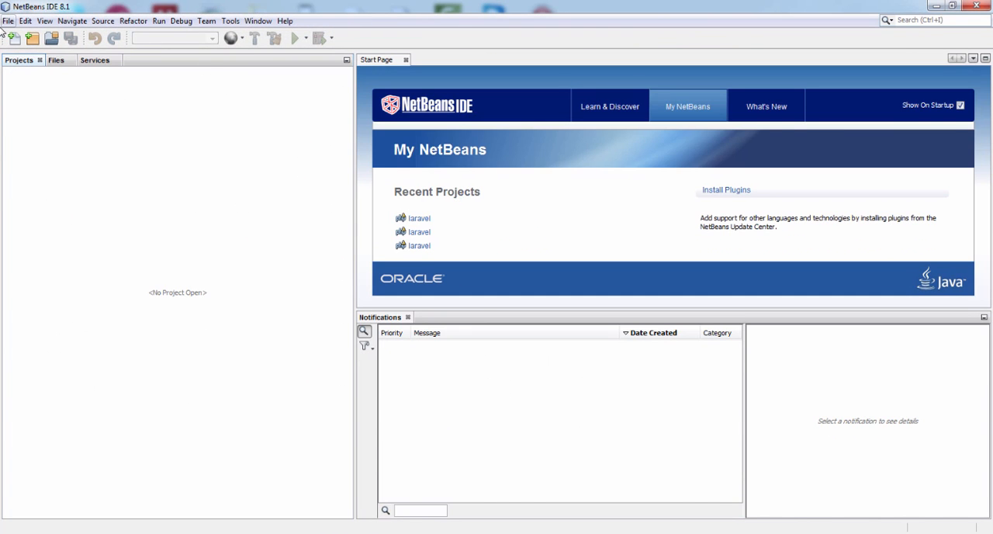
pyautogui.click(9, 21)
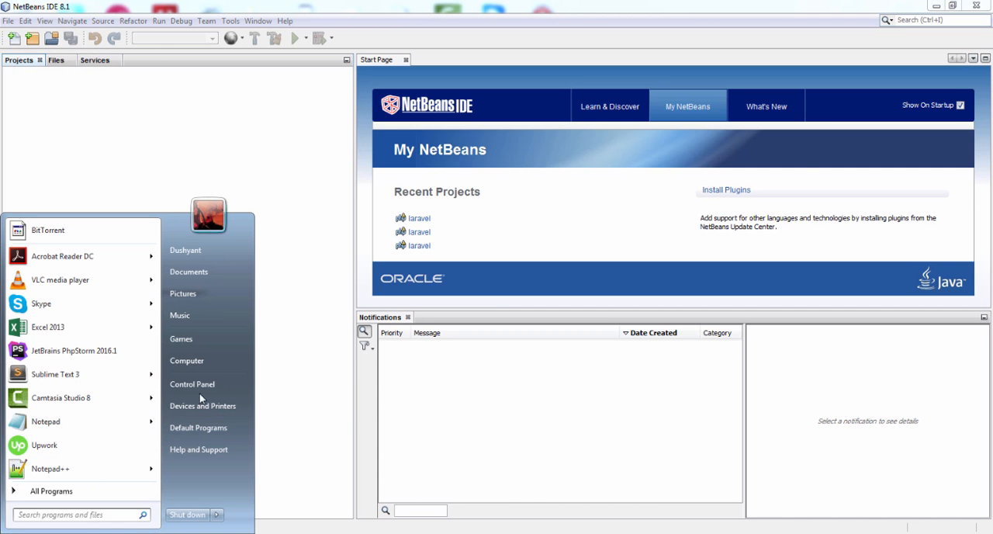
pyautogui.click(186, 360)
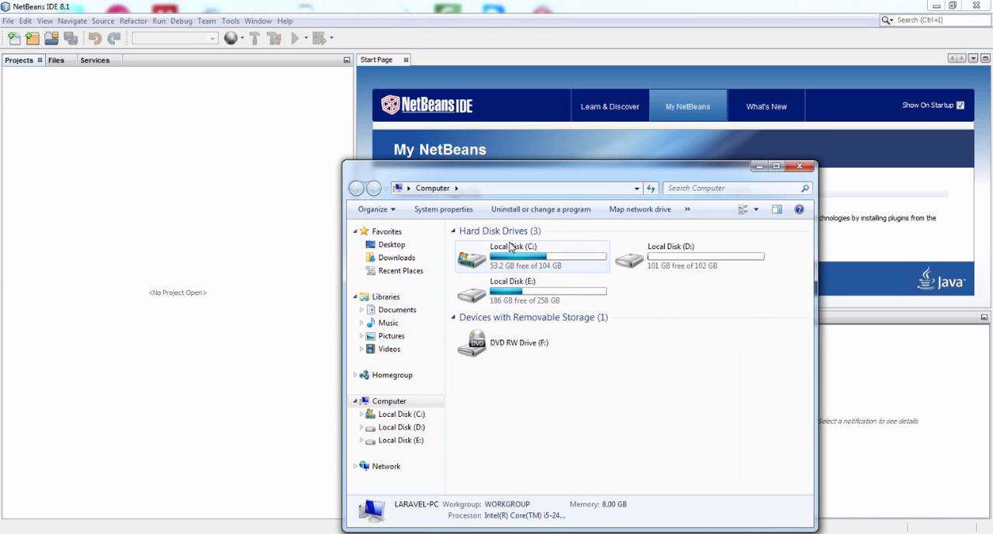
# Step: Browse Local Disk (D:) > xampp > htdocs to the mysecondproject folder
pyautogui.doubleClick(691, 250)
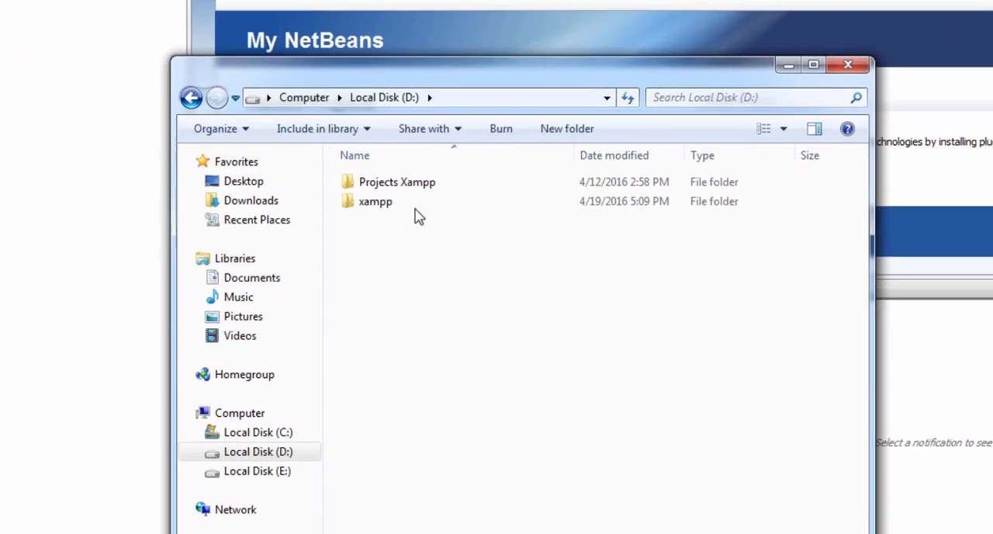
pyautogui.doubleClick(374, 202)
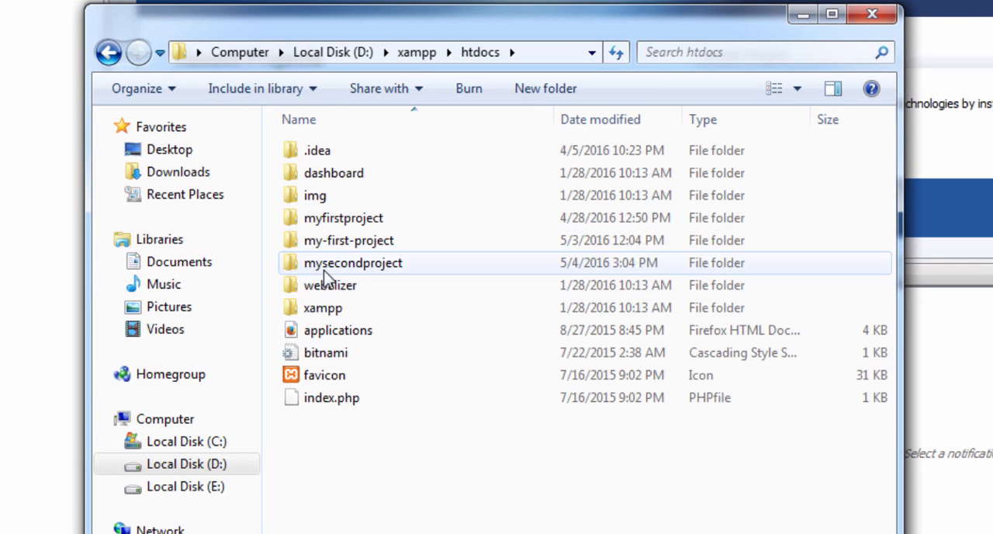
pyautogui.click(352, 262)
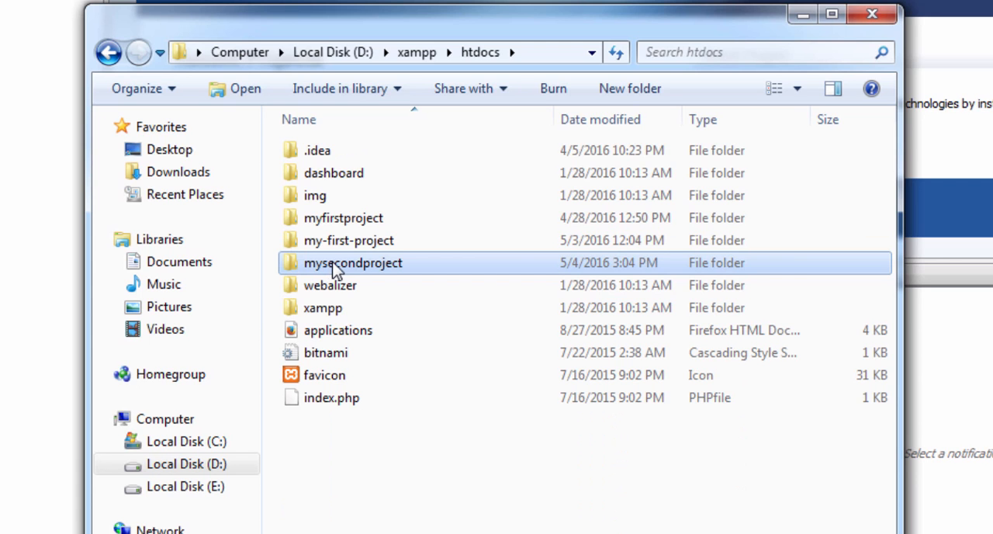
pyautogui.moveTo(394, 267)
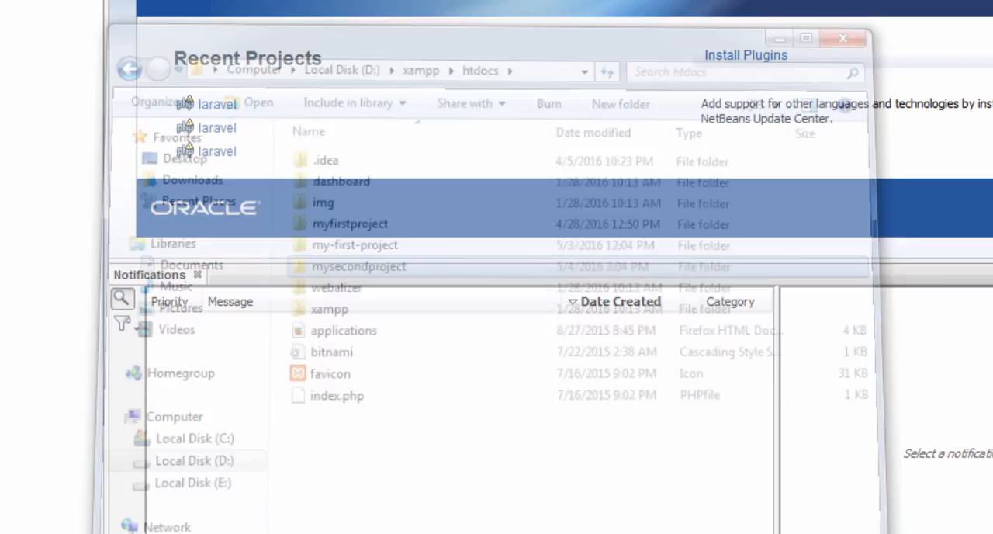
# Step: Start File > Open Project and navigate up to the list of drives
pyautogui.click(10, 20)
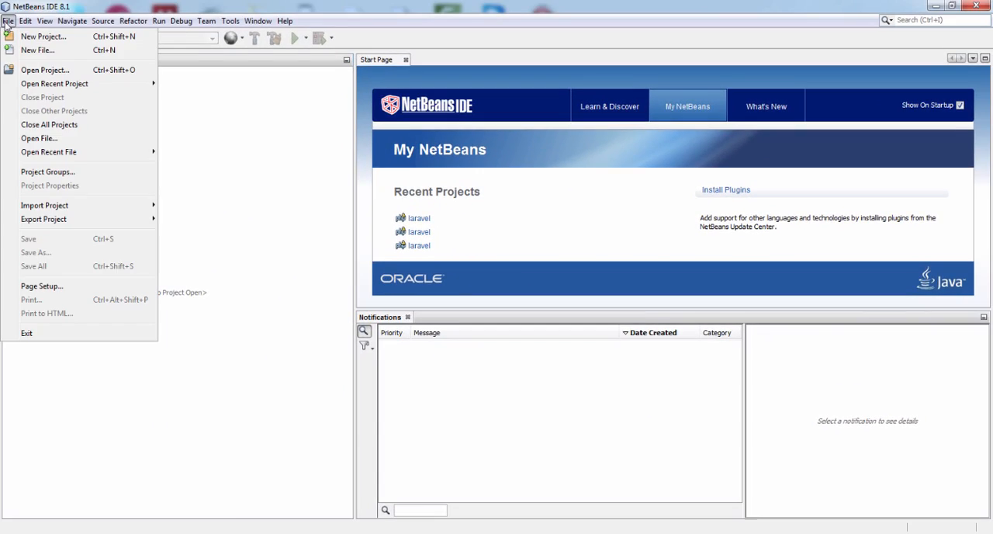
pyautogui.click(51, 69)
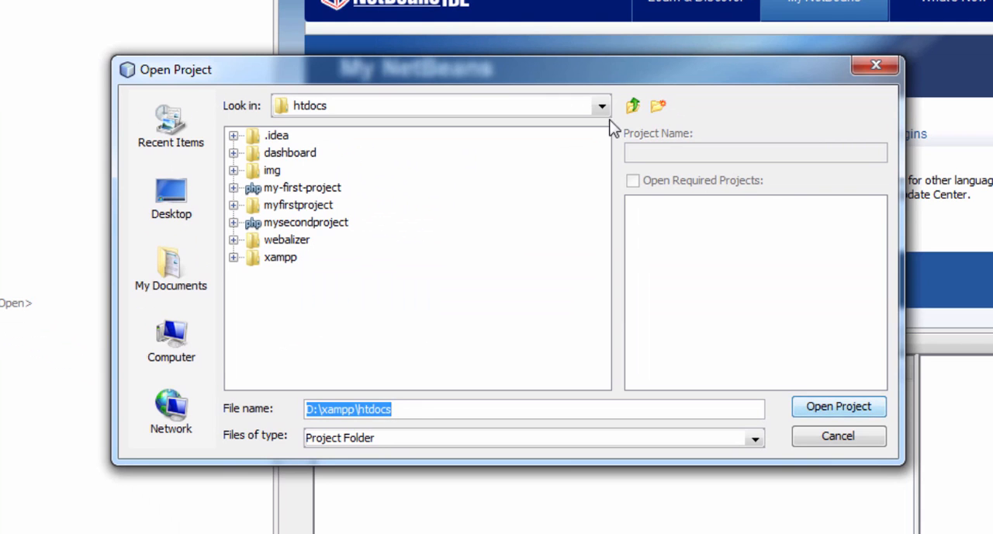
pyautogui.click(633, 105)
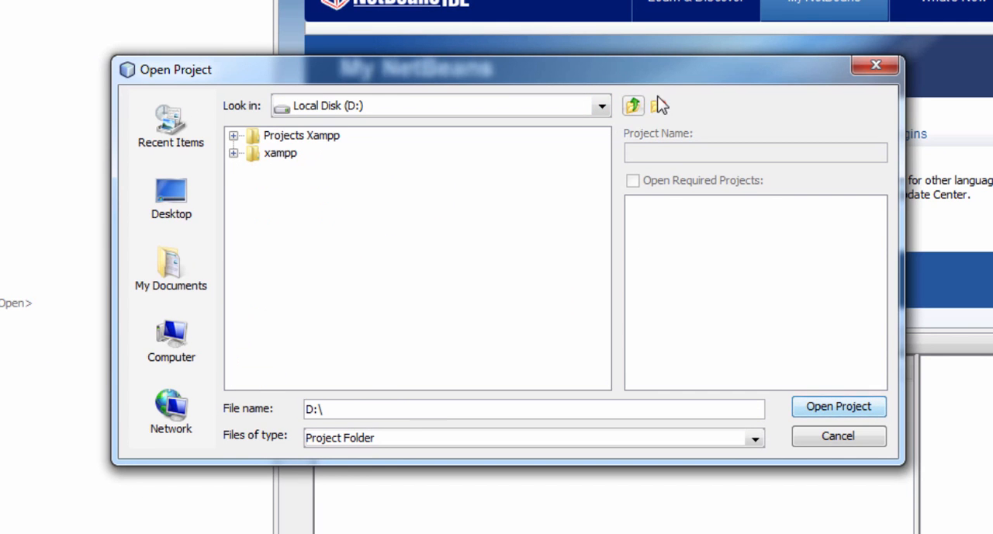
pyautogui.click(171, 341)
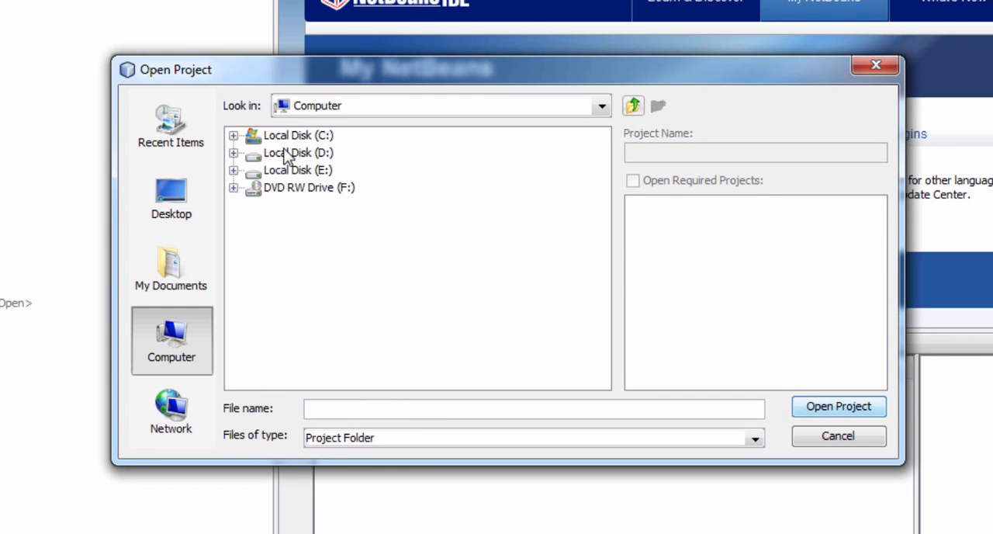
# Step: Browse D:\xampp\htdocs and open mysecondproject as a project
pyautogui.doubleClick(298, 152)
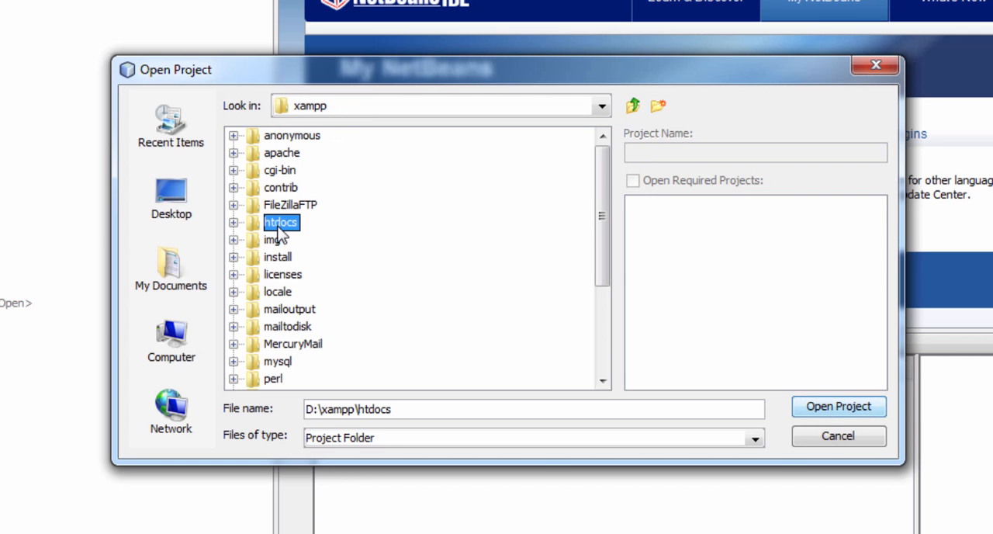
pyautogui.moveTo(289, 228)
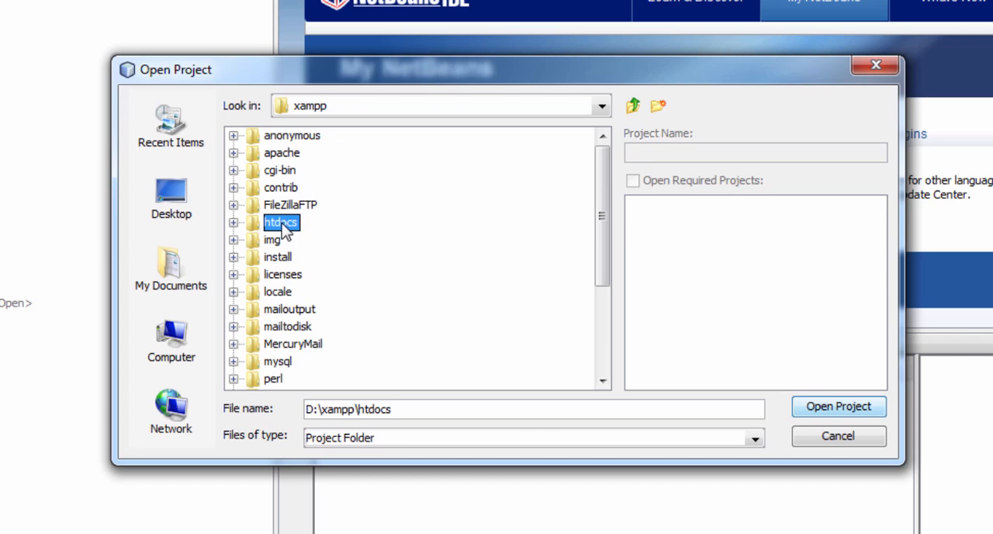
pyautogui.doubleClick(280, 223)
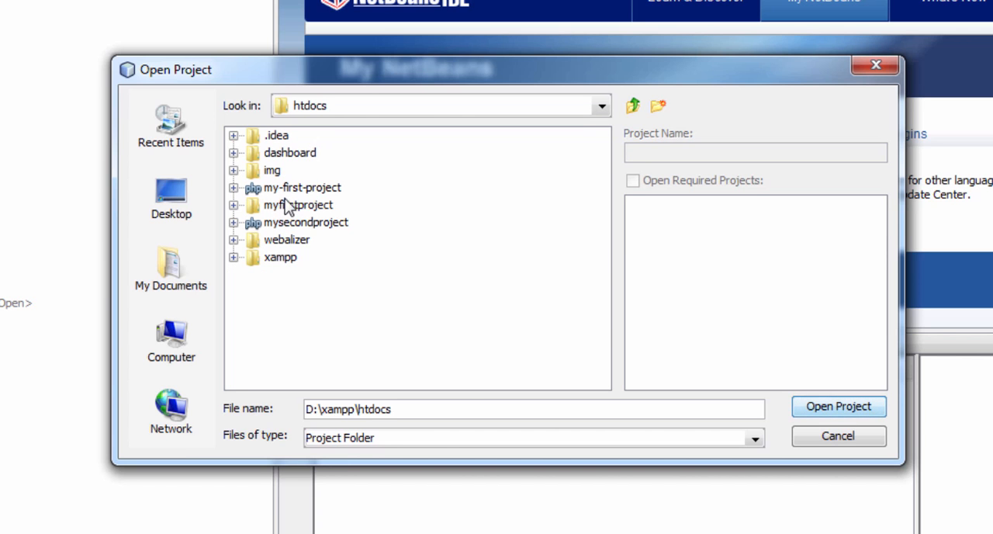
pyautogui.click(304, 222)
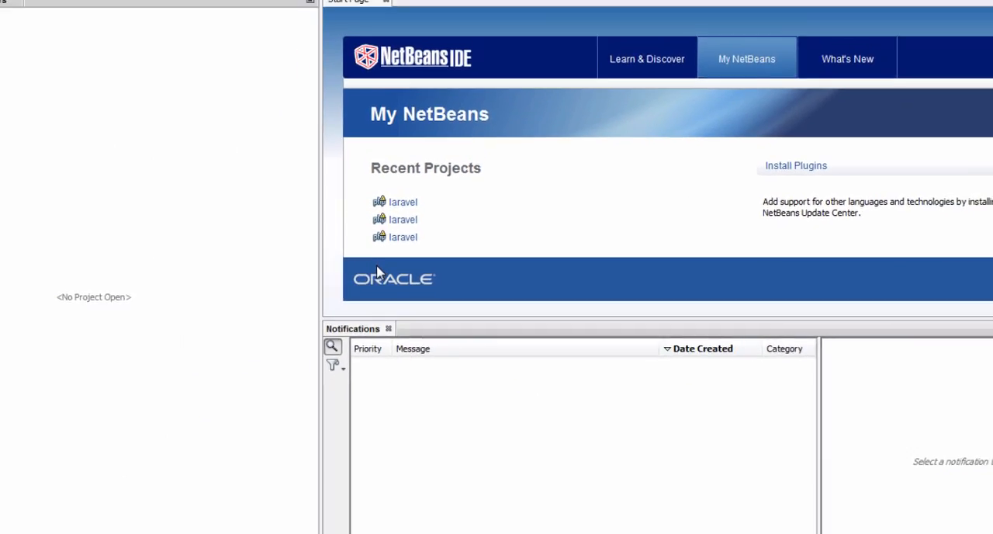
# Step: Open the laravel project's Properties from its context menu
pyautogui.click(404, 202)
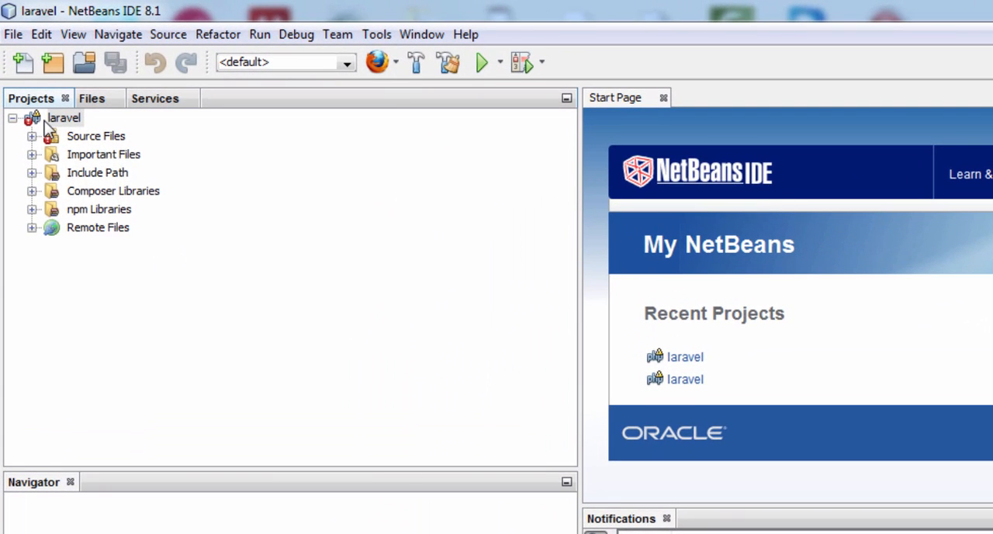
pyautogui.rightClick(62, 118)
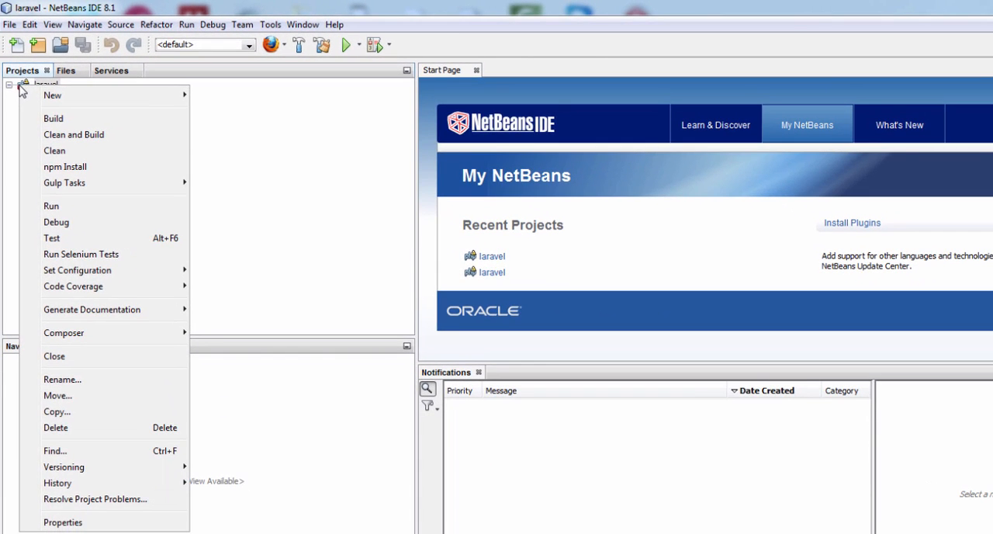
pyautogui.click(61, 522)
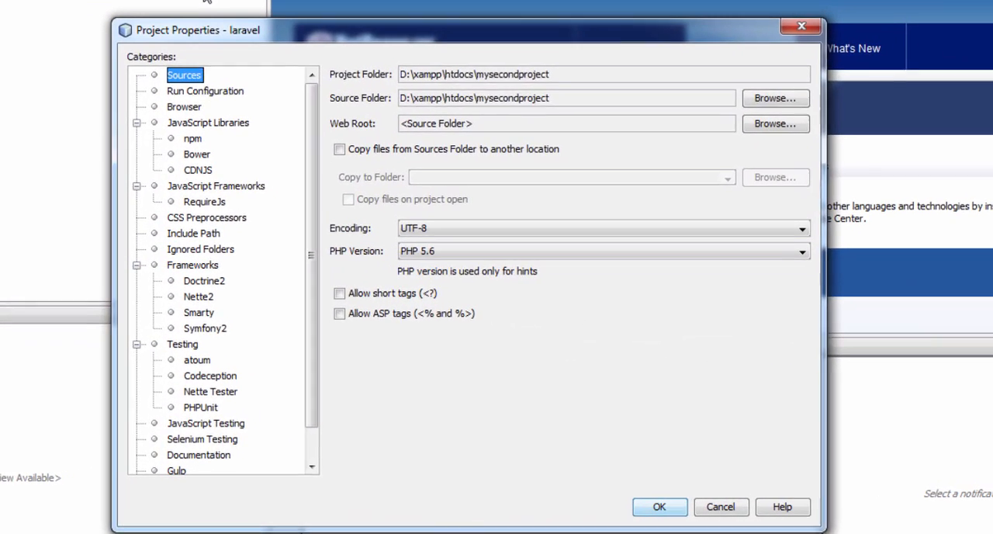
# Step: In Run Configuration, set Run As to Remote Web Site (FTP, SFTP)
pyautogui.click(205, 90)
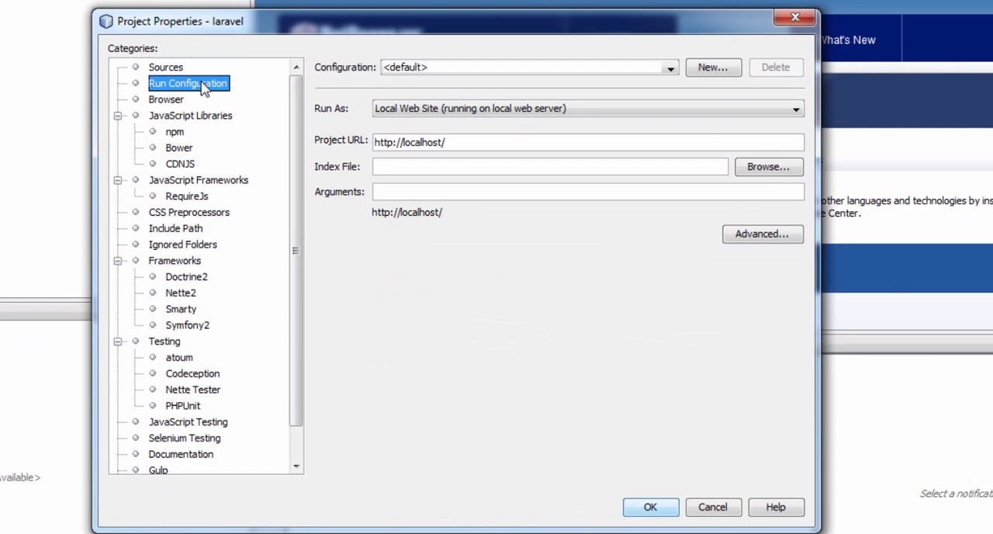
pyautogui.click(795, 108)
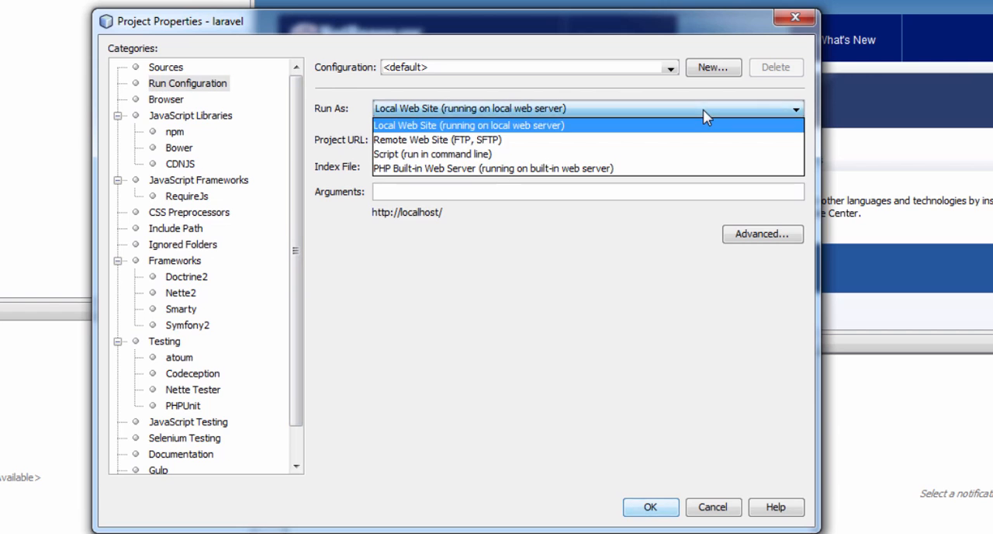
pyautogui.click(431, 140)
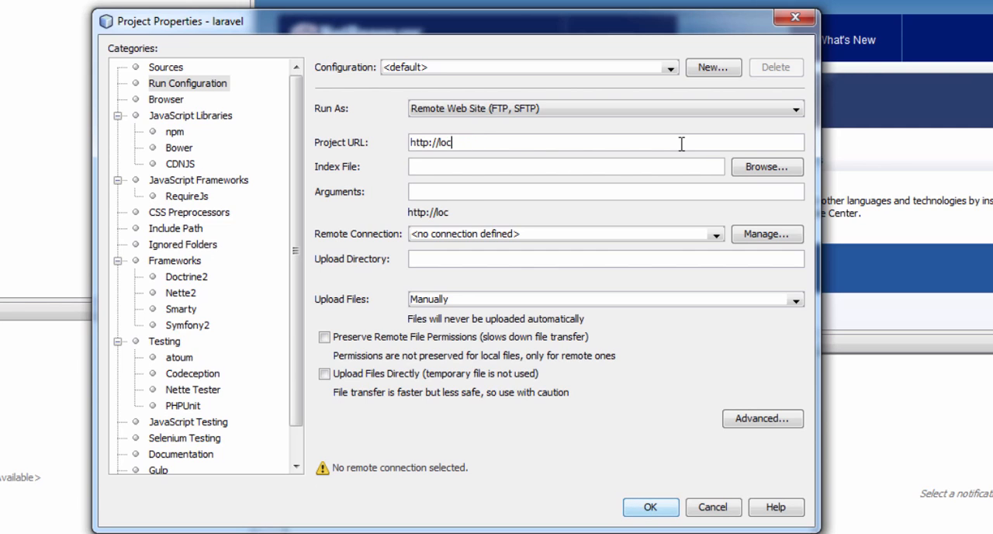
pyautogui.press('Backspace')
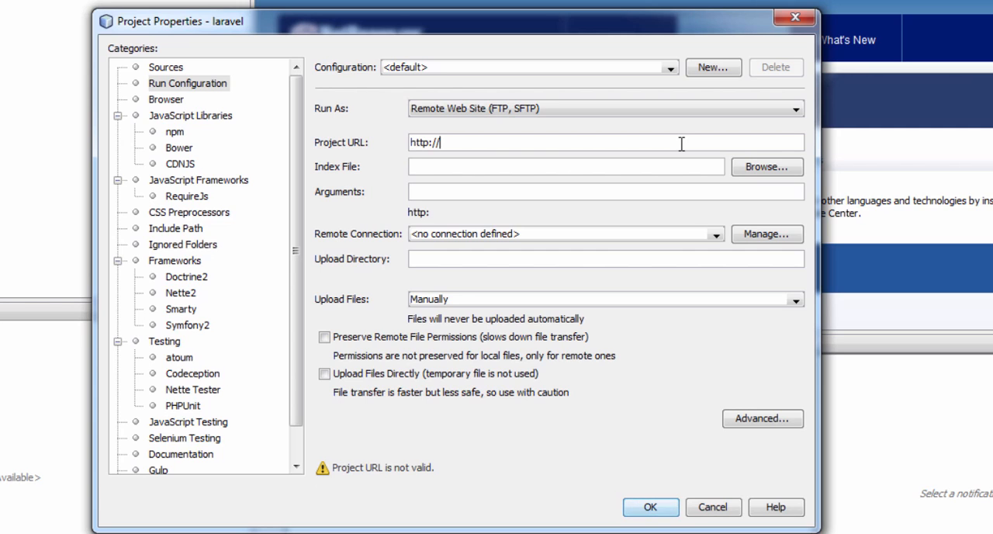
pyautogui.write('laravel')
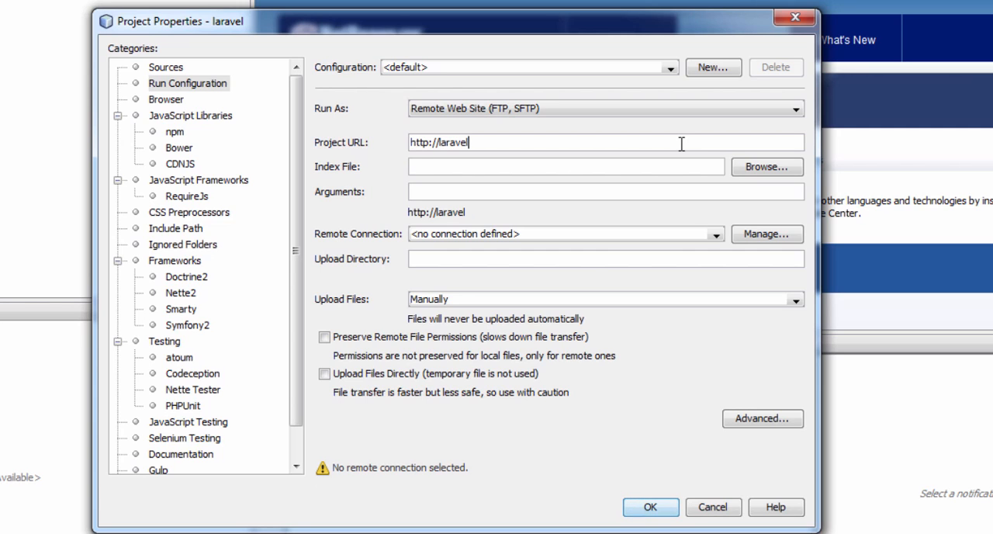
pyautogui.write('kid.com')
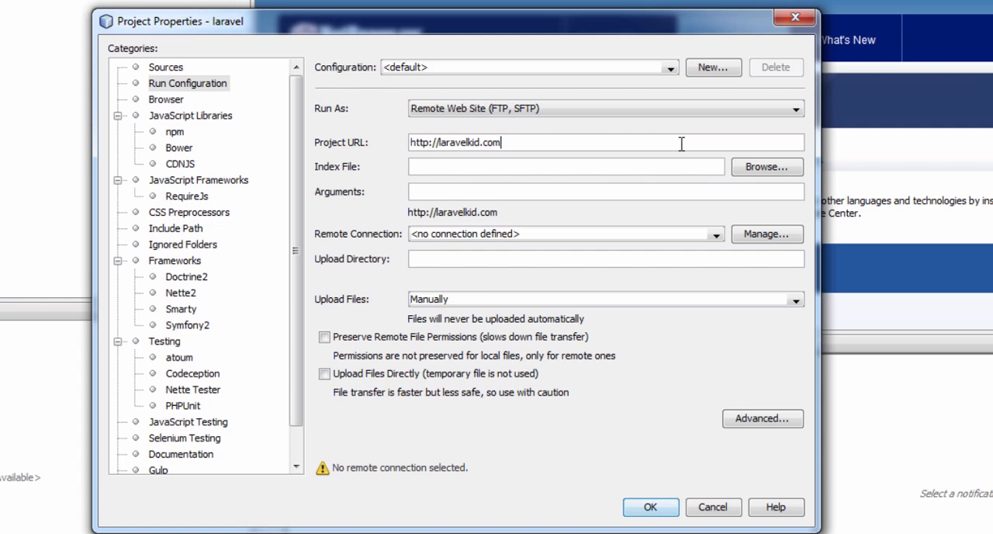
pyautogui.write('/mysecondpro')
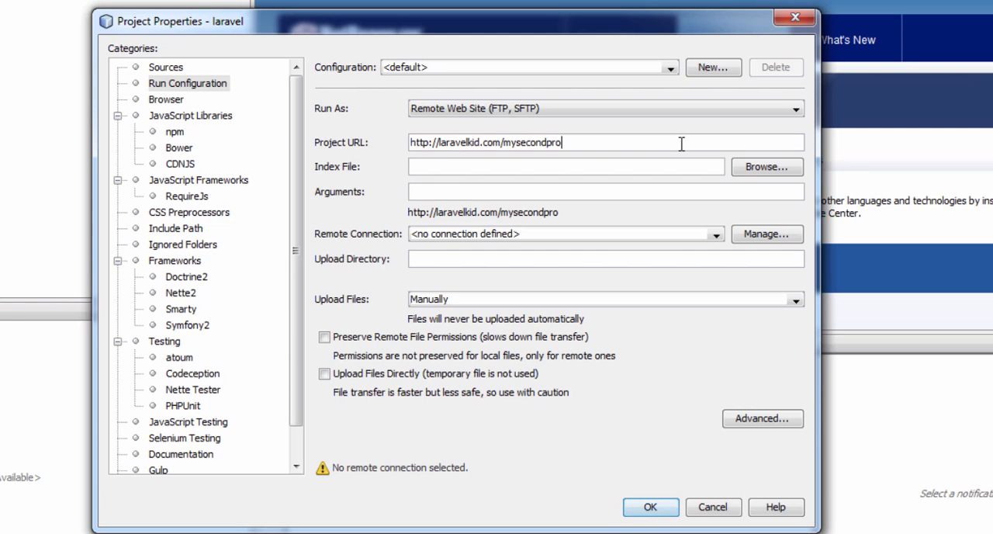
pyautogui.write('ject')
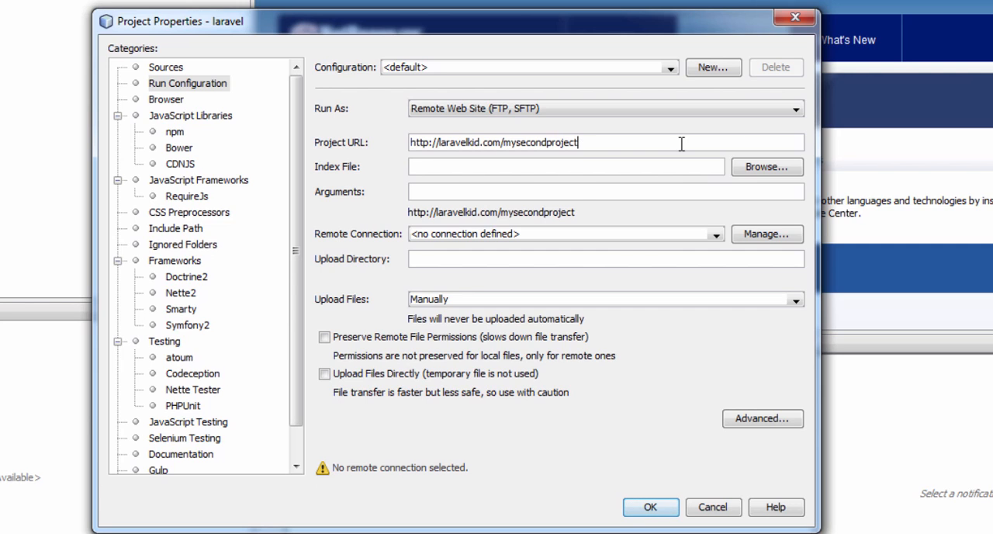
pyautogui.write('/pubcl')
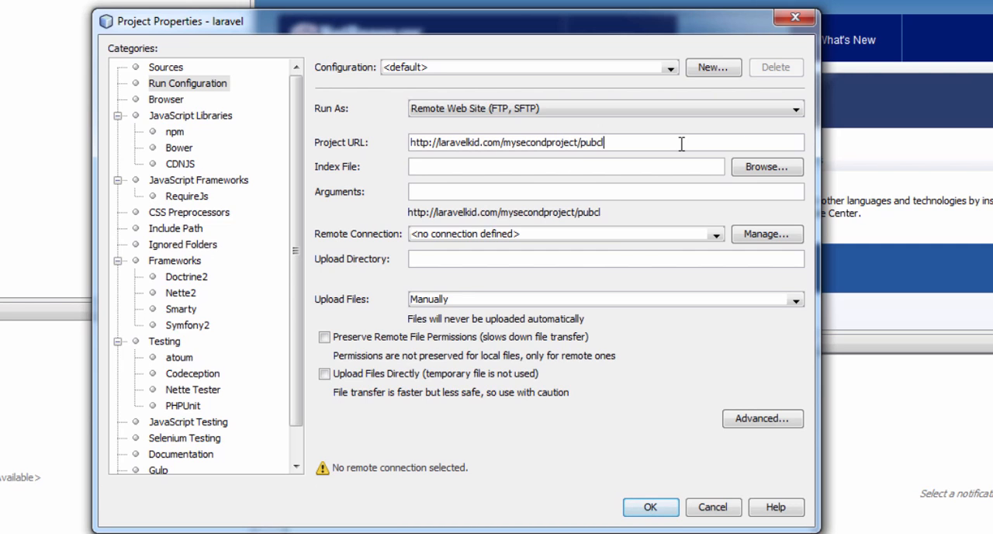
pyautogui.press('Backspace')
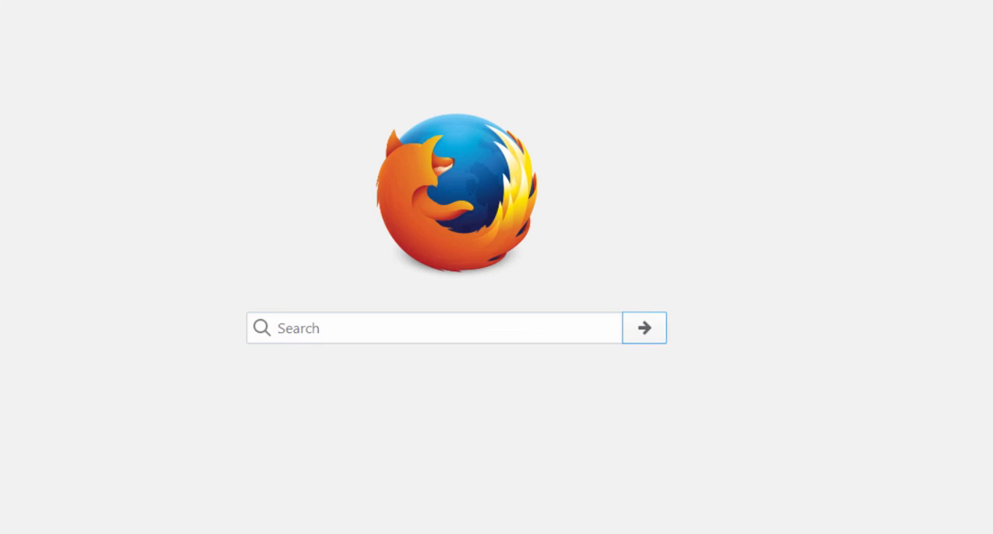
pyautogui.write('www.laravelkid.com.')
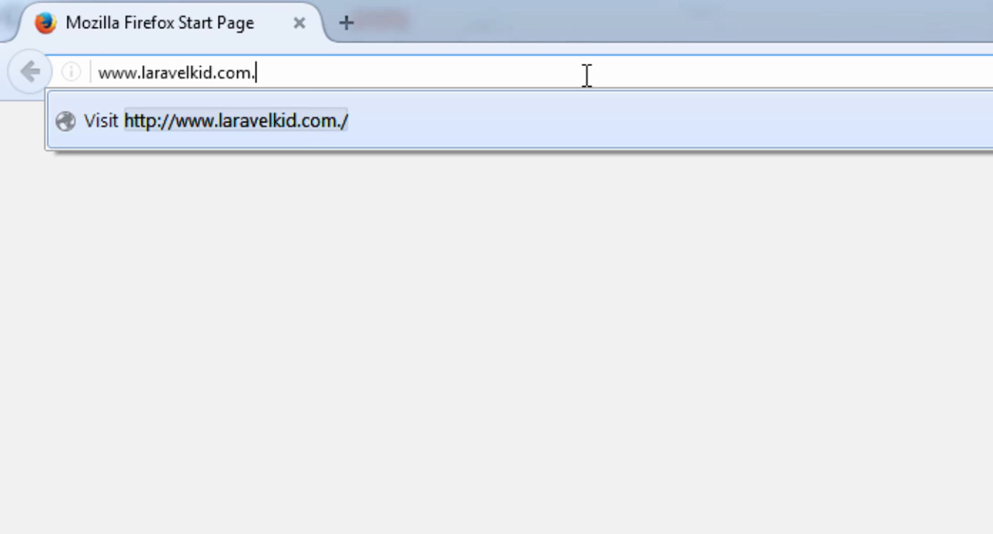
pyautogui.write('/m')
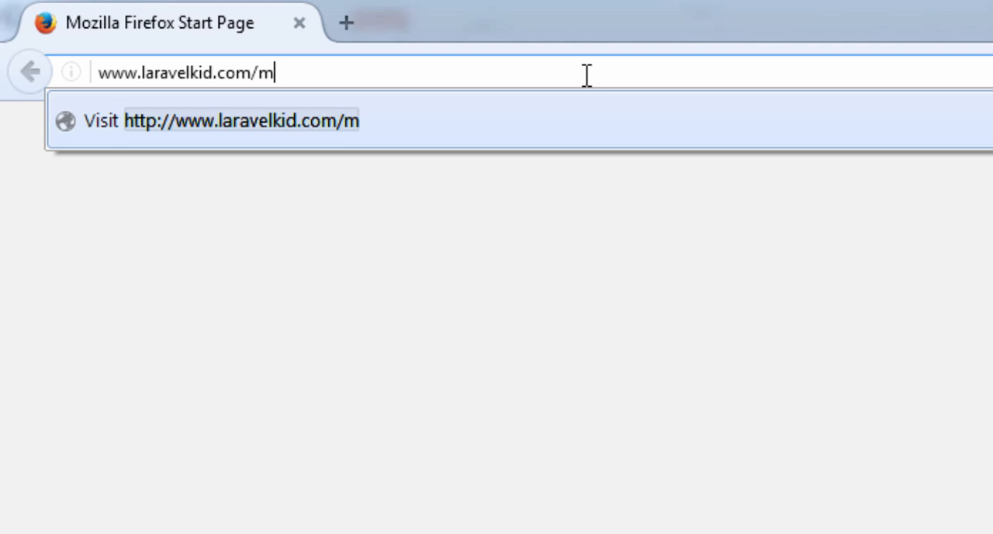
pyautogui.write('ysecon')
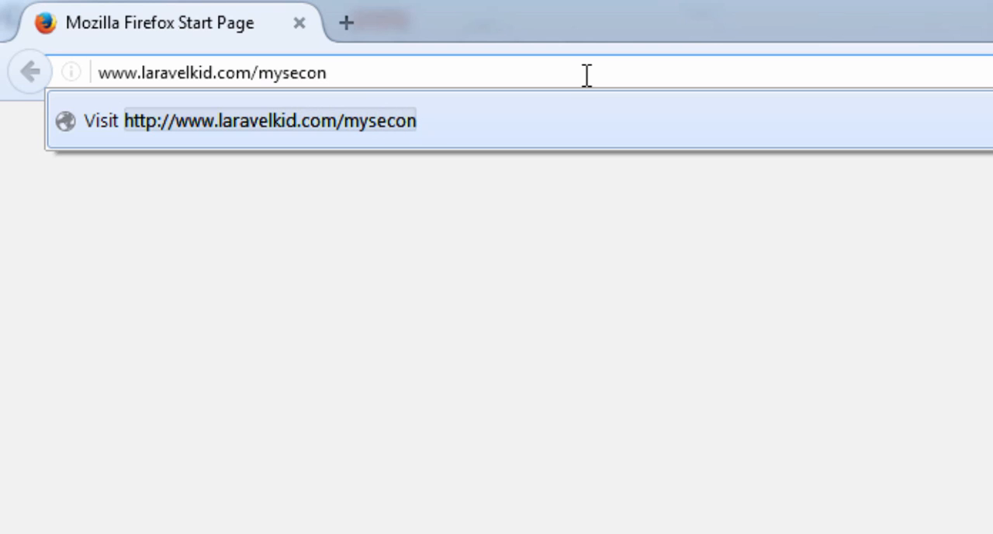
pyautogui.write('dproje')
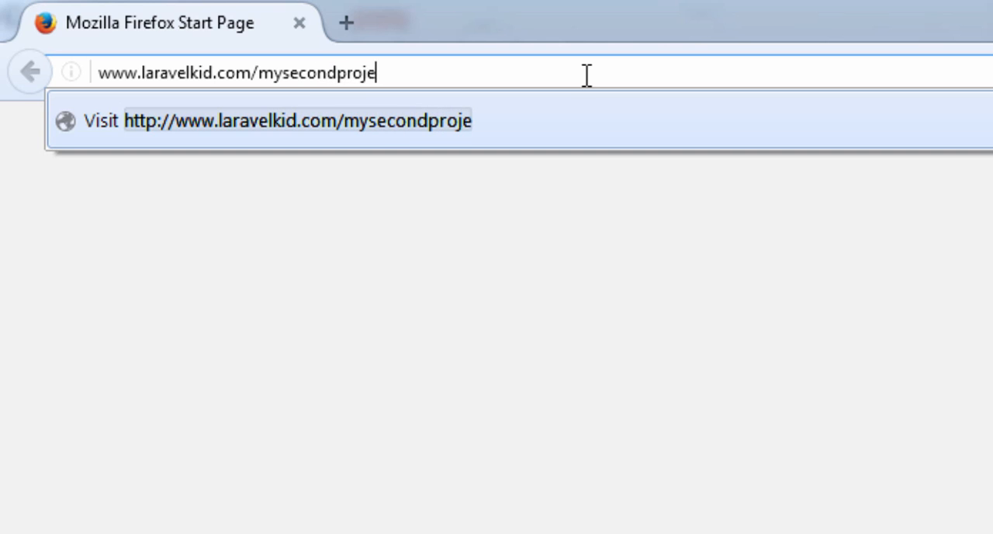
pyautogui.write('ct/p')
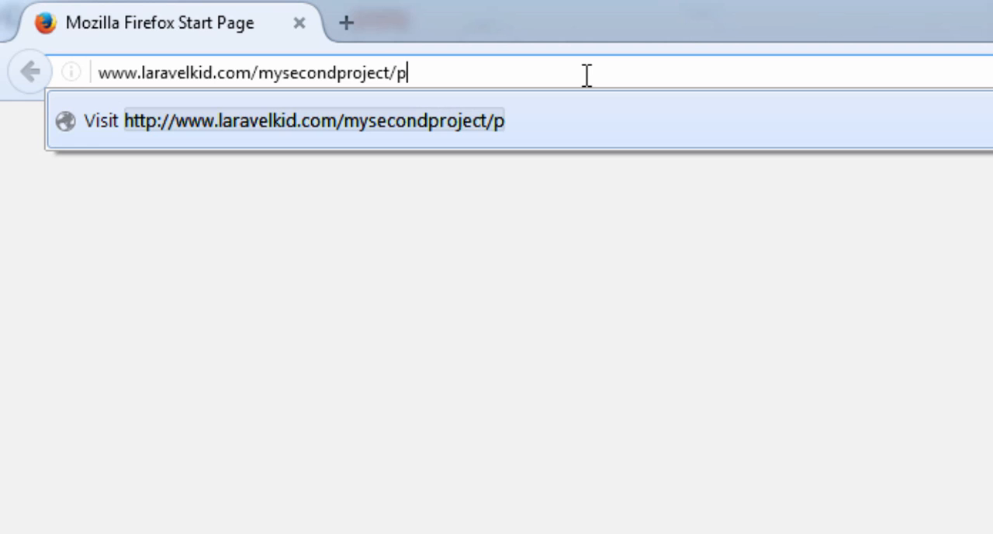
pyautogui.write('ublic')
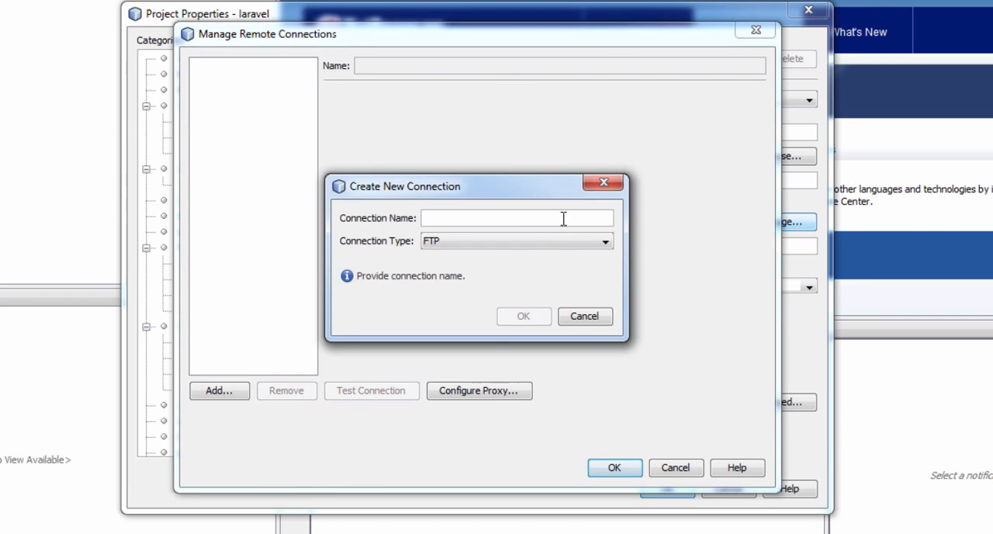
# Step: Name the new FTP connection 'Dushyant' and create it
pyautogui.write('D')
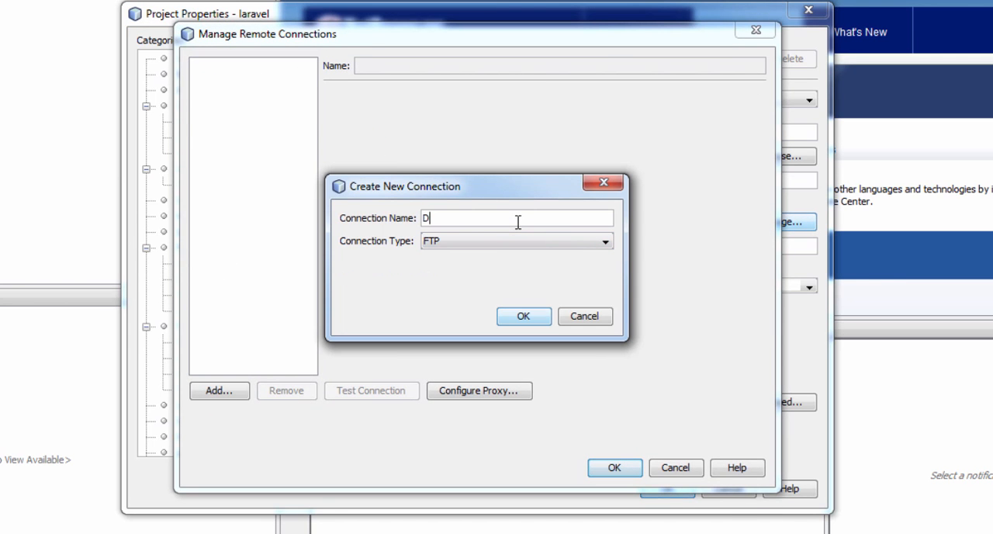
pyautogui.write('ushyant')
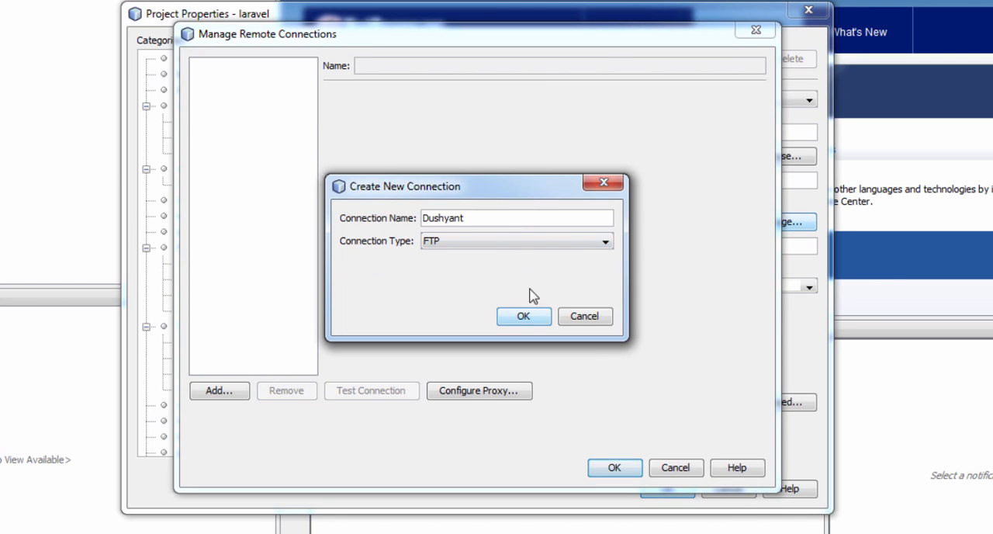
pyautogui.click(525, 316)
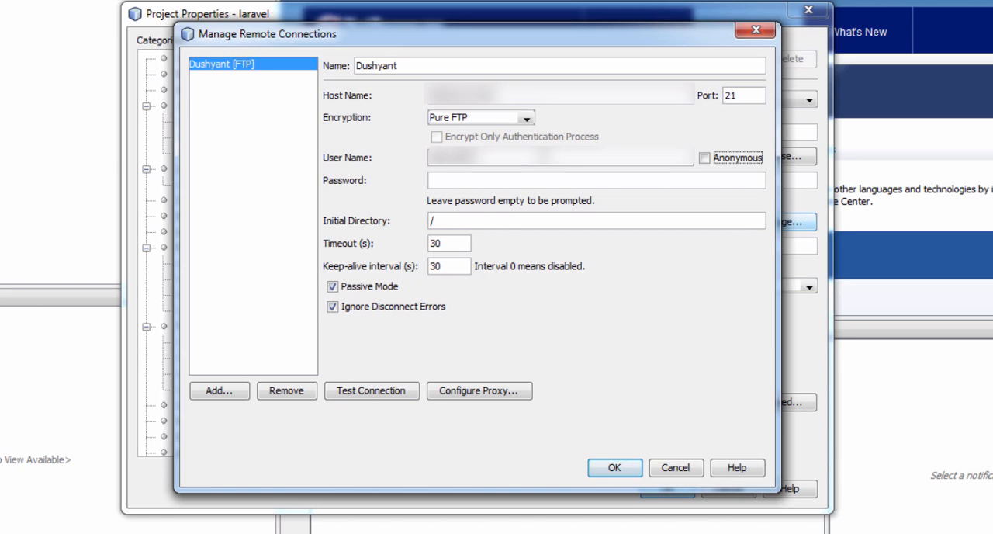
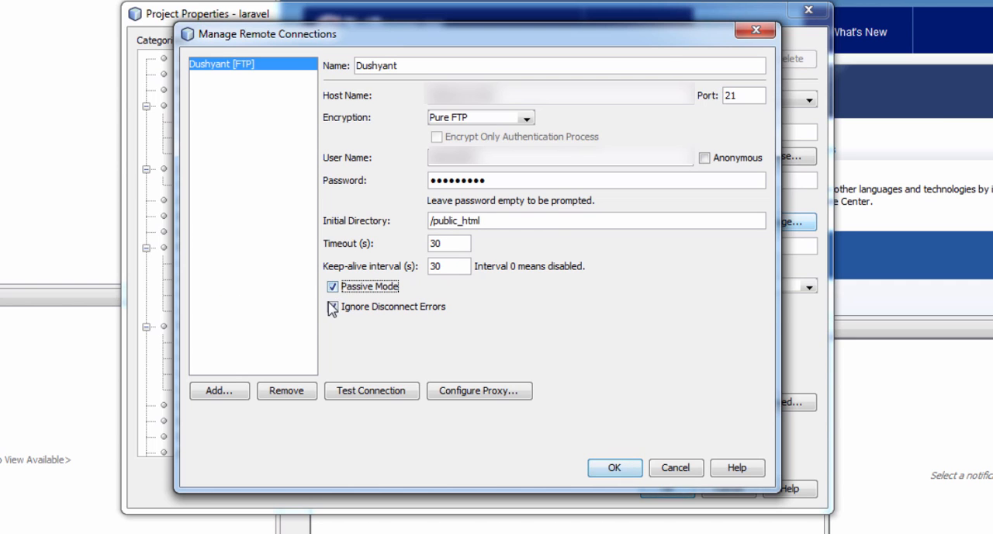
# Step: Enter the password, set the initial directory to /public_html and ignore disconnect errors
pyautogui.click(332, 307)
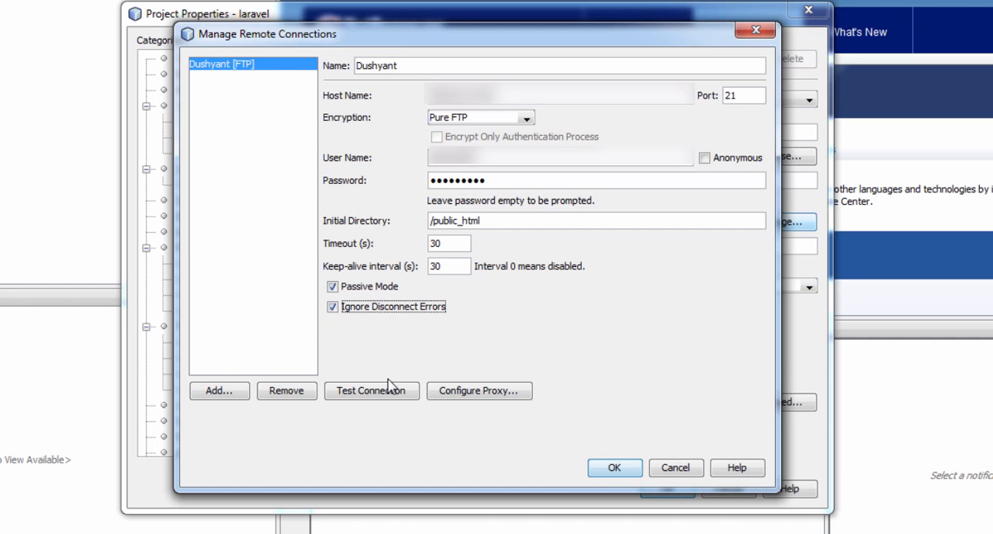
# Step: Test the FTP connection successfully and save it as the project's remote connection
pyautogui.click(371, 392)
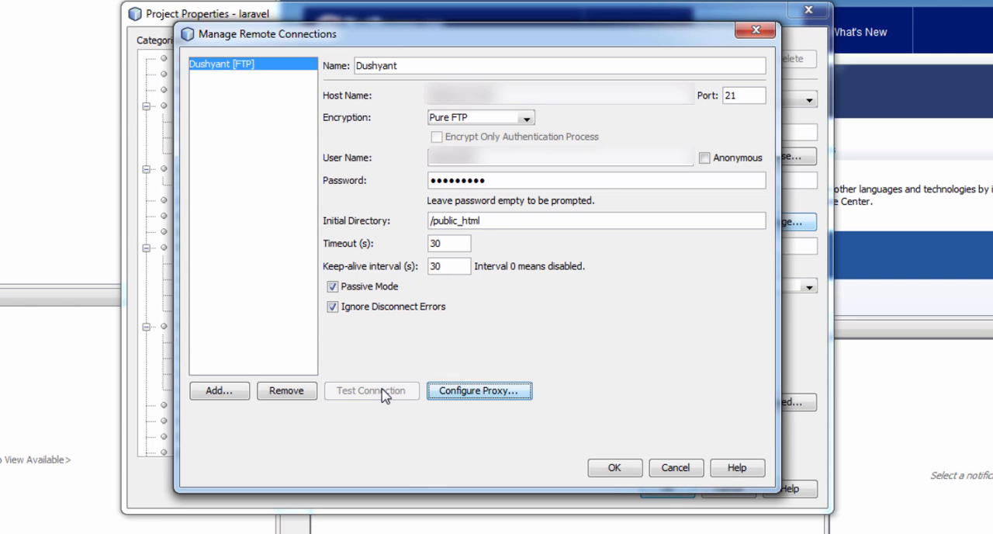
pyautogui.click(371, 391)
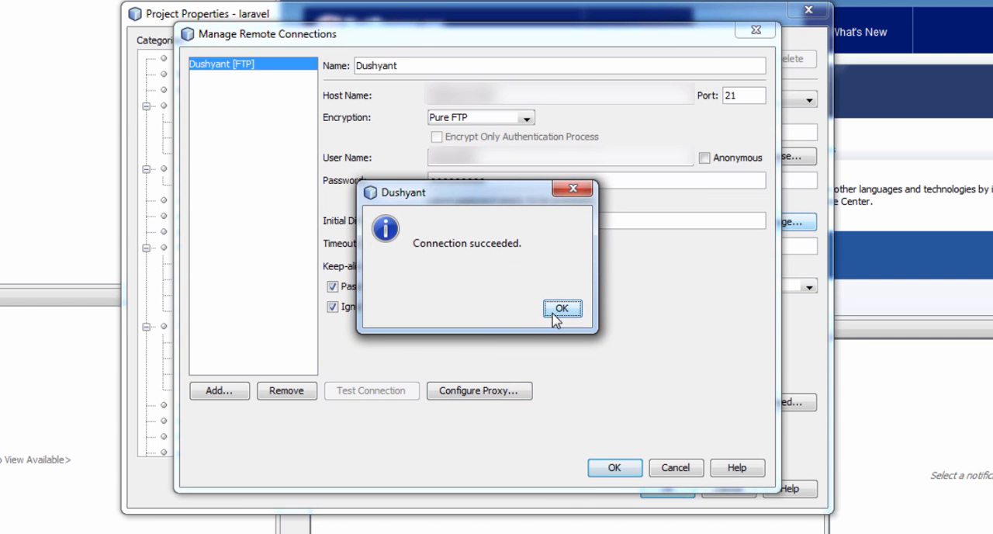
pyautogui.click(561, 307)
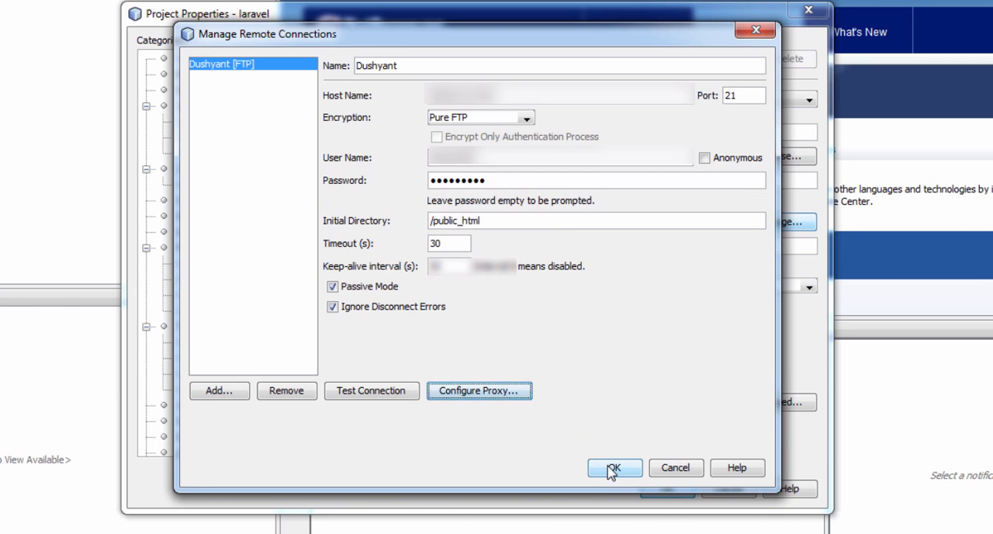
pyautogui.click(614, 467)
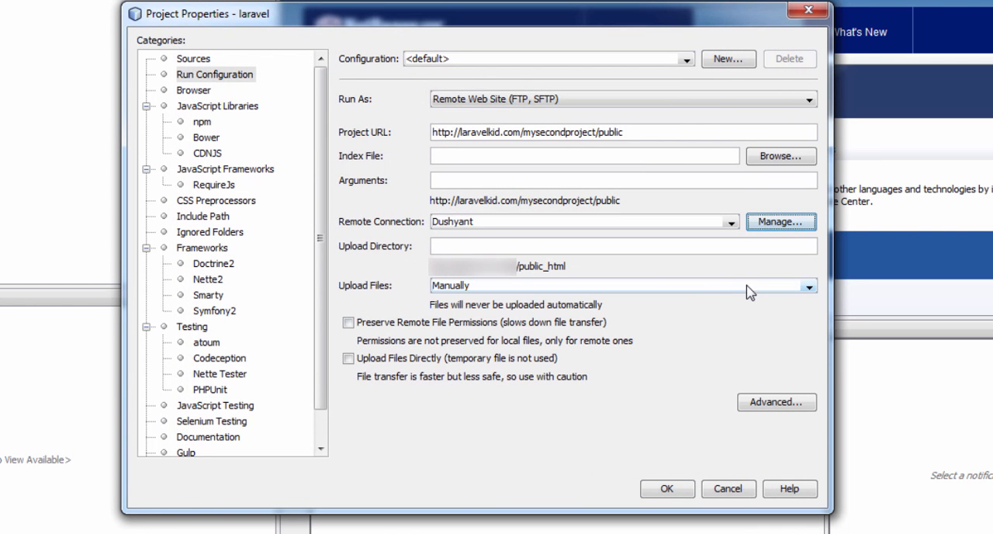
pyautogui.moveTo(765, 270)
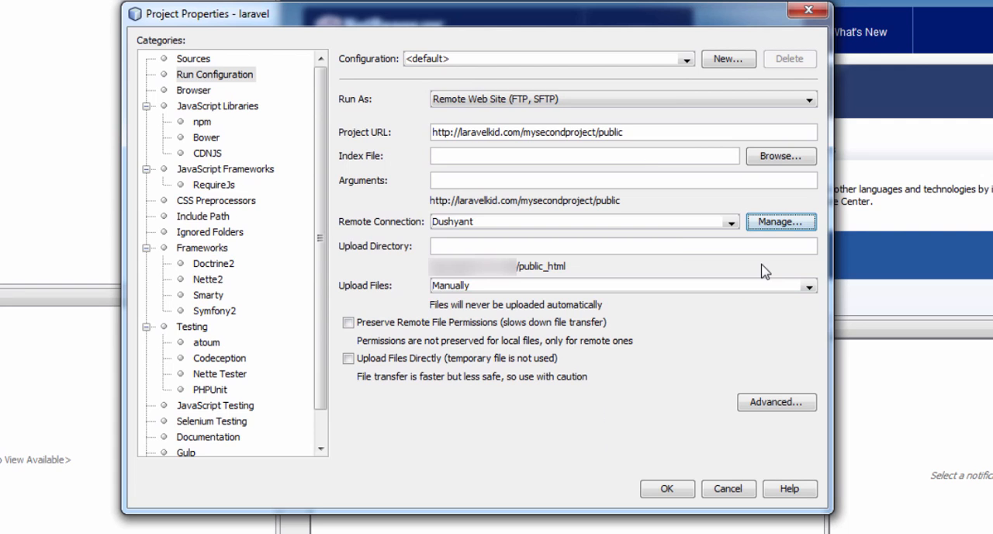
# Step: Set the project's upload directory to /mysecondproject
pyautogui.click(620, 245)
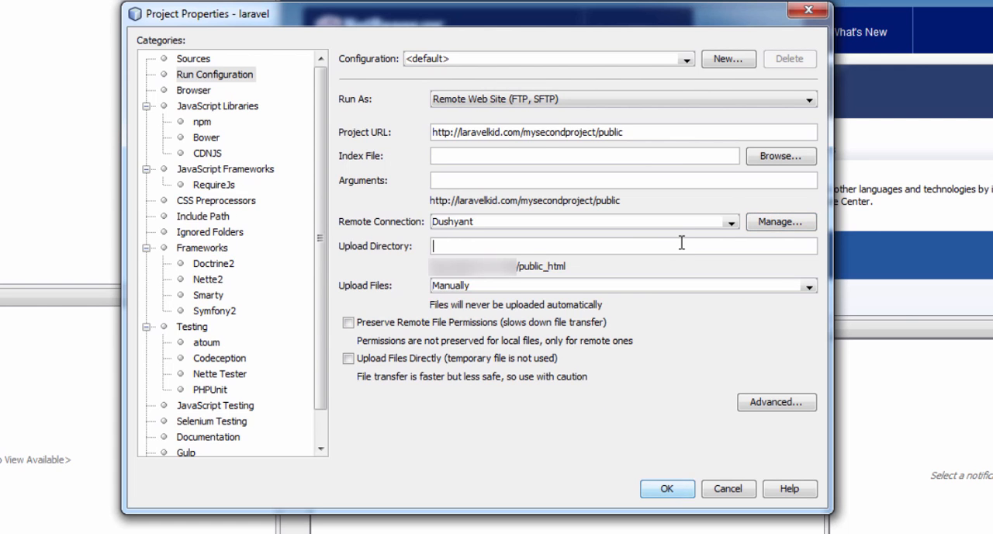
pyautogui.write('/')
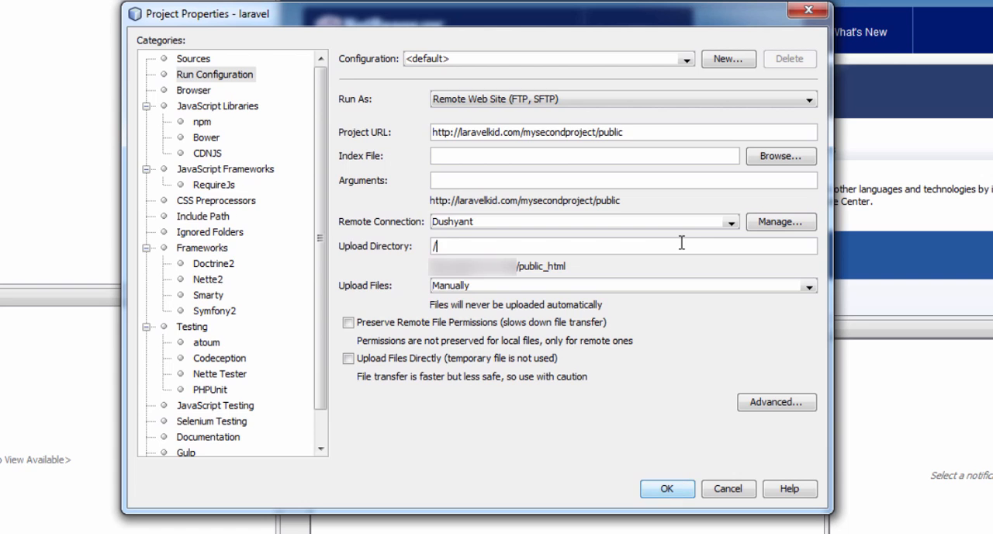
pyautogui.write('mysecondp')
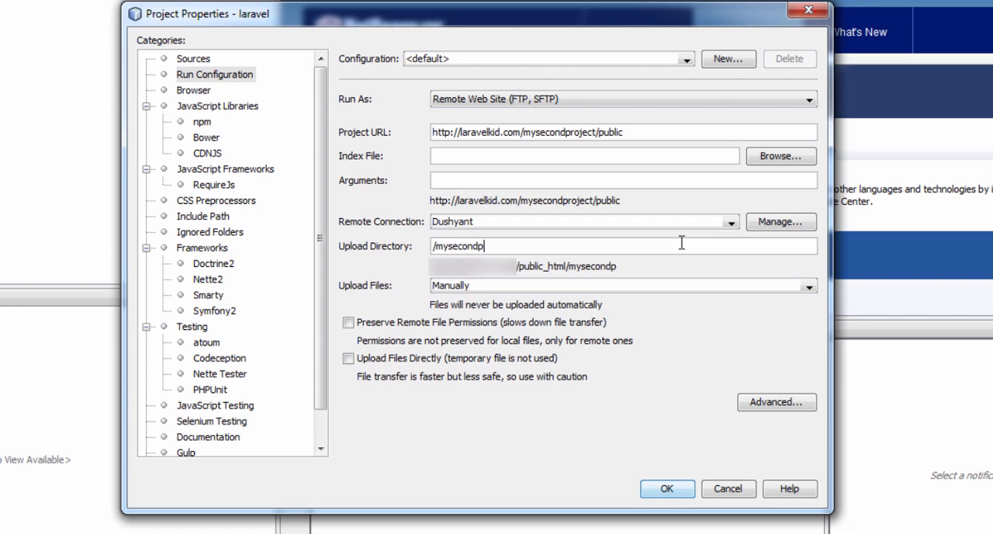
pyautogui.write('roject')
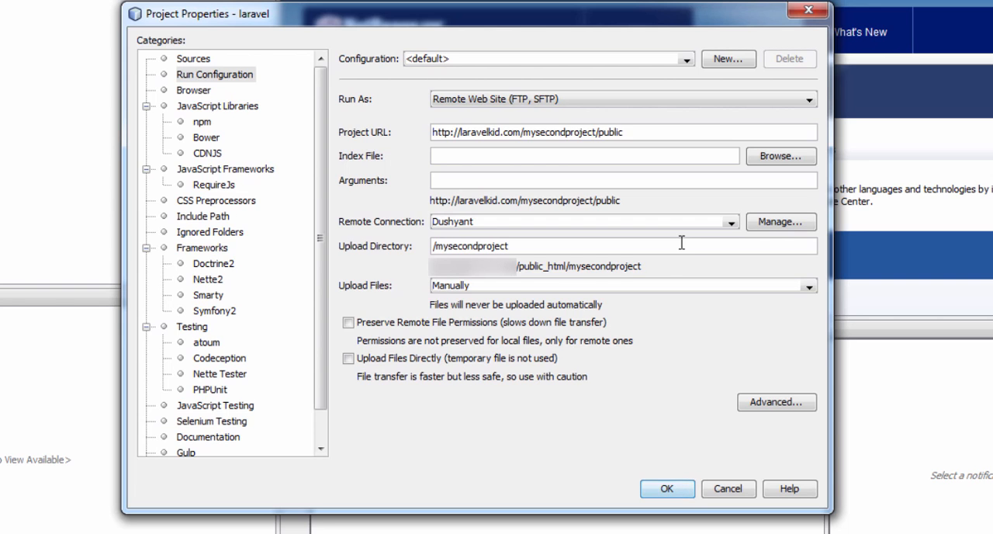
pyautogui.moveTo(496, 287)
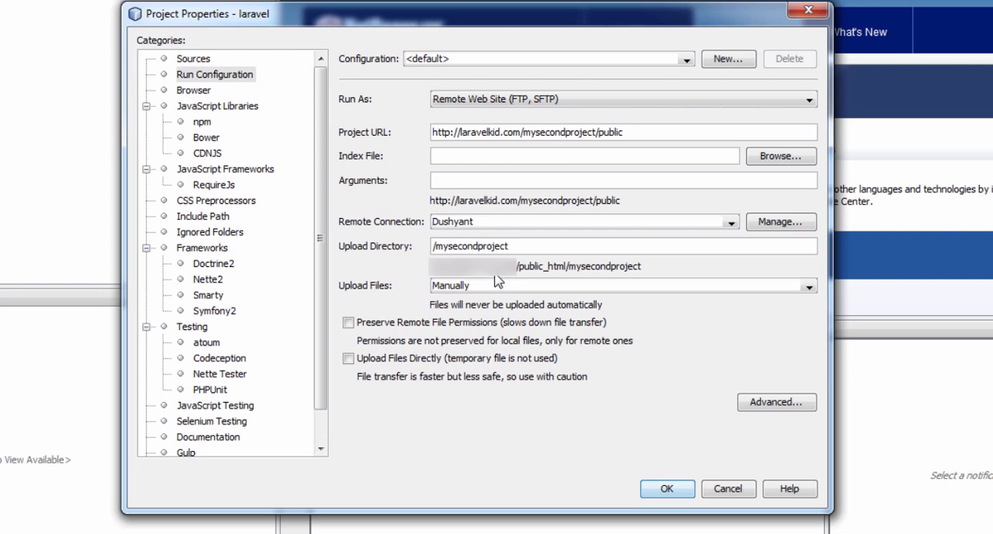
pyautogui.moveTo(650, 281)
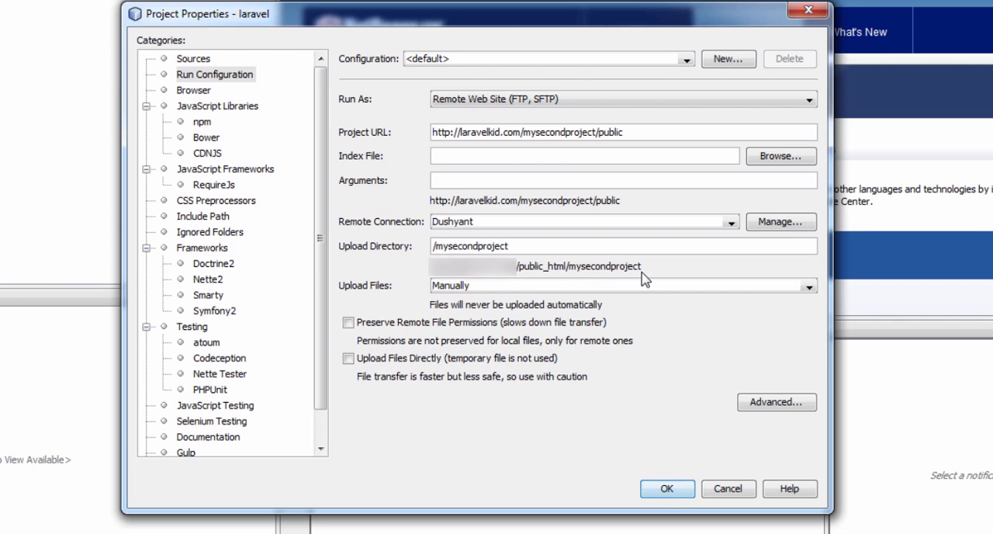
# Step: Keep Upload Files on Manually and save the run configuration
pyautogui.click(807, 289)
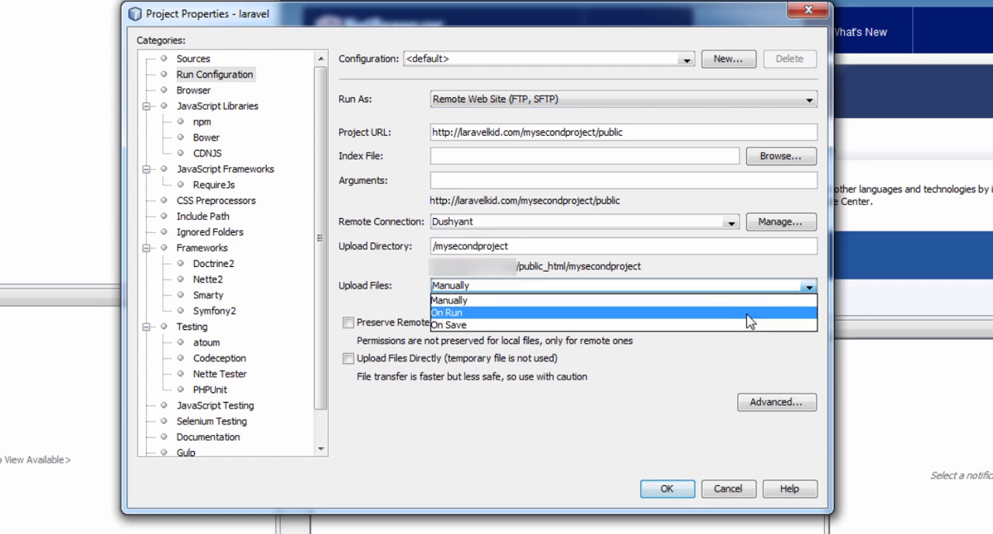
pyautogui.click(449, 300)
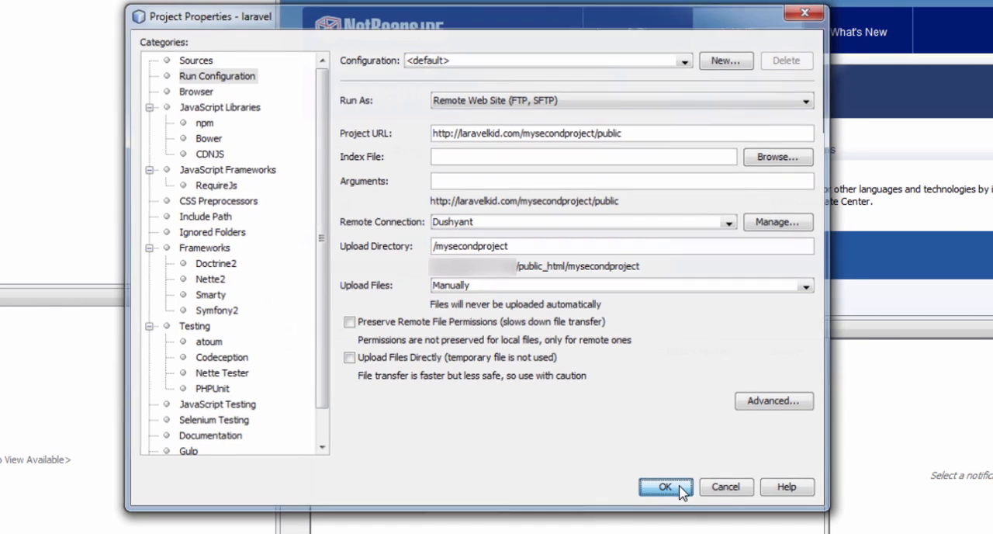
pyautogui.click(665, 488)
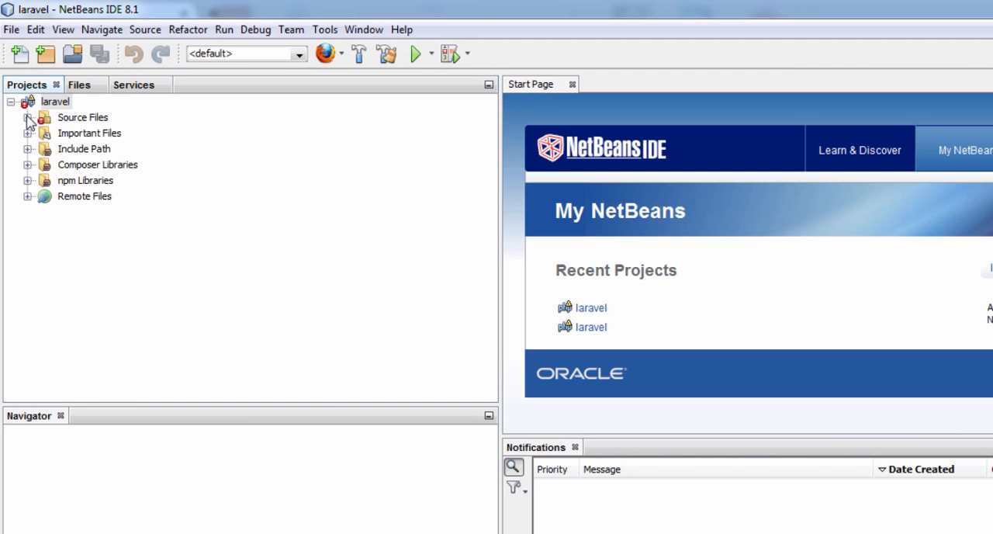
# Step: Expand Source Files > app > Http and open routes.php in the editor
pyautogui.click(29, 118)
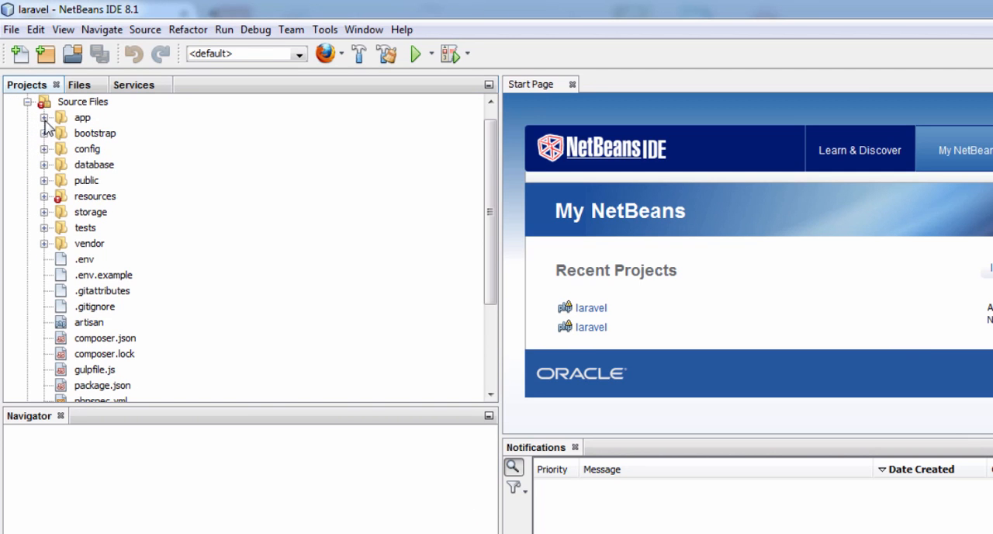
pyautogui.click(43, 118)
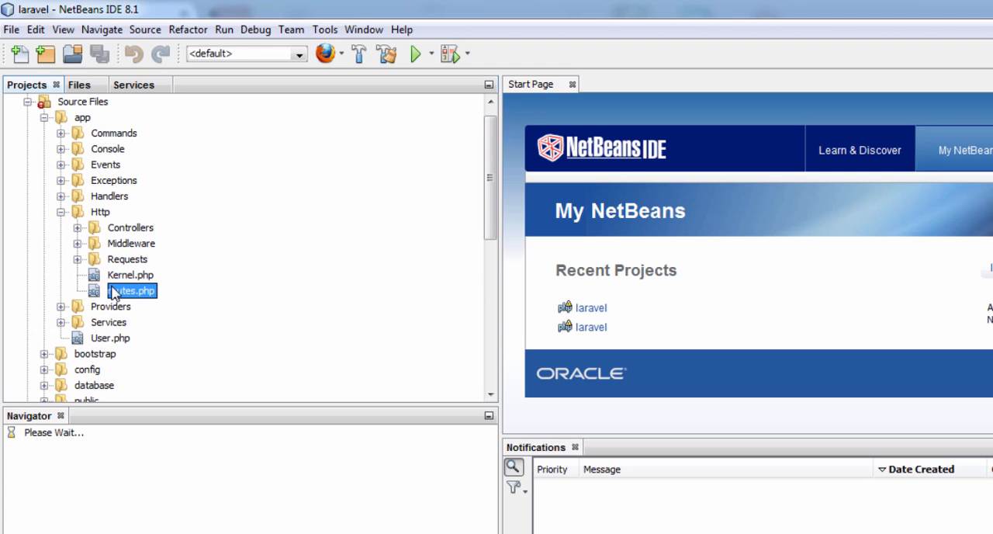
pyautogui.doubleClick(131, 290)
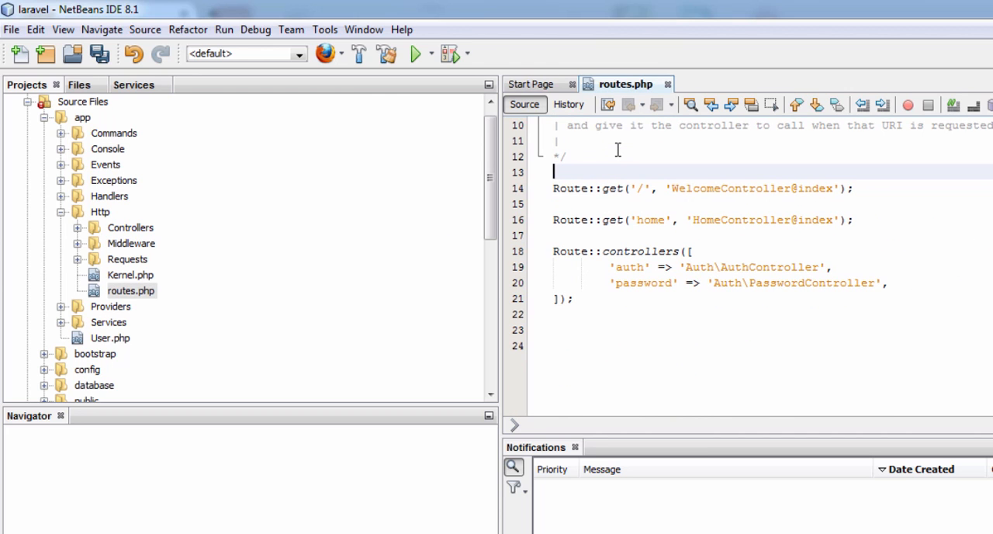
# Step: Comment out the existing routes and start Route::get('/', function(){ below them
pyautogui.write('/*')
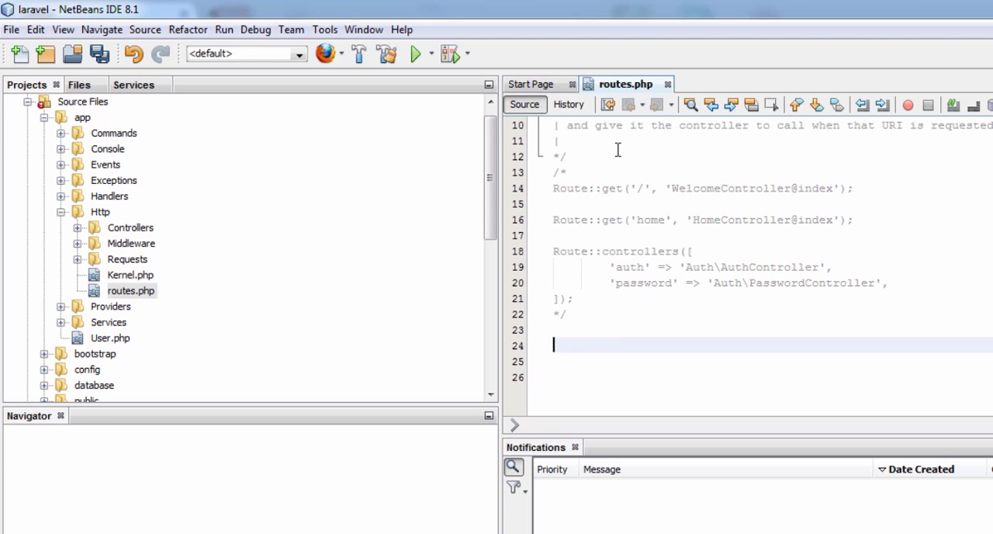
pyautogui.write('Route')
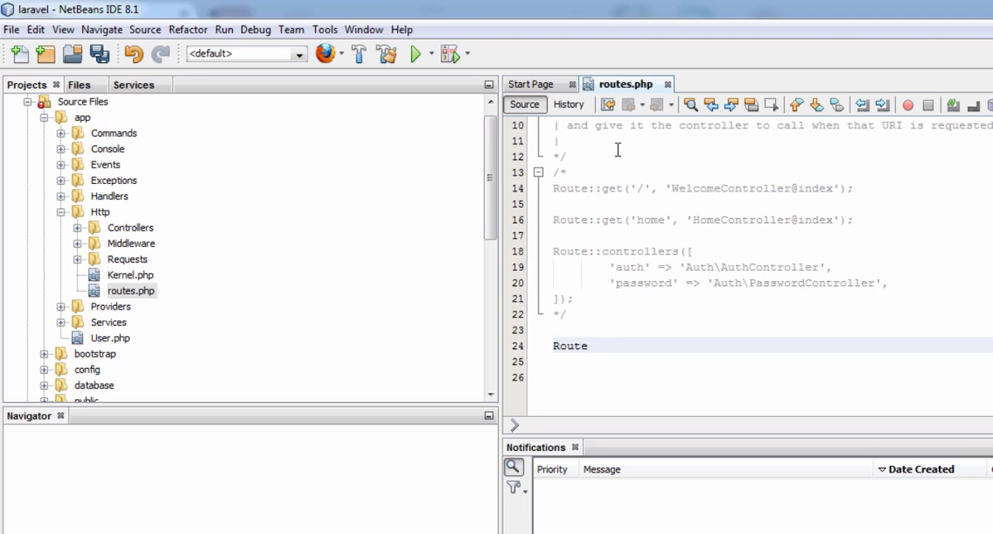
pyautogui.write('::')
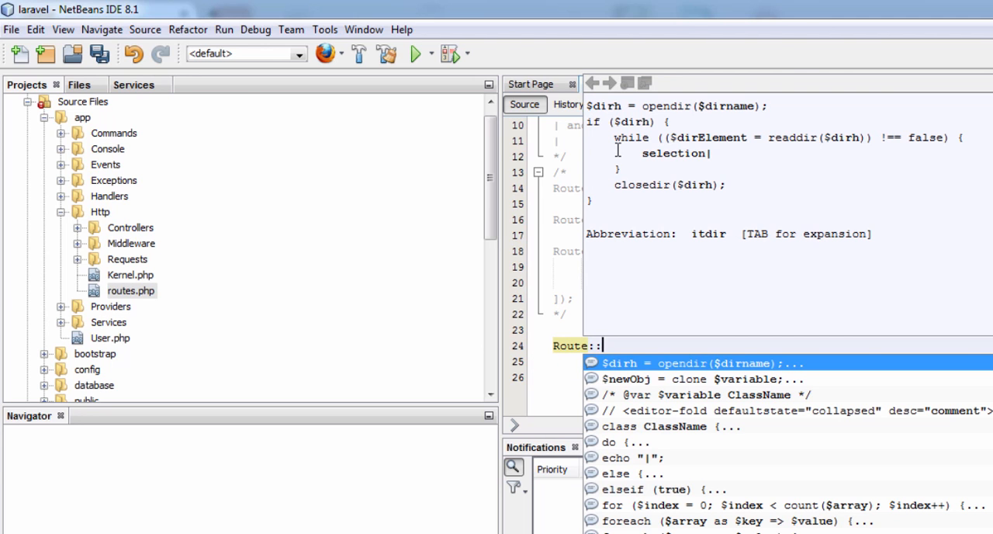
pyautogui.write('get(')
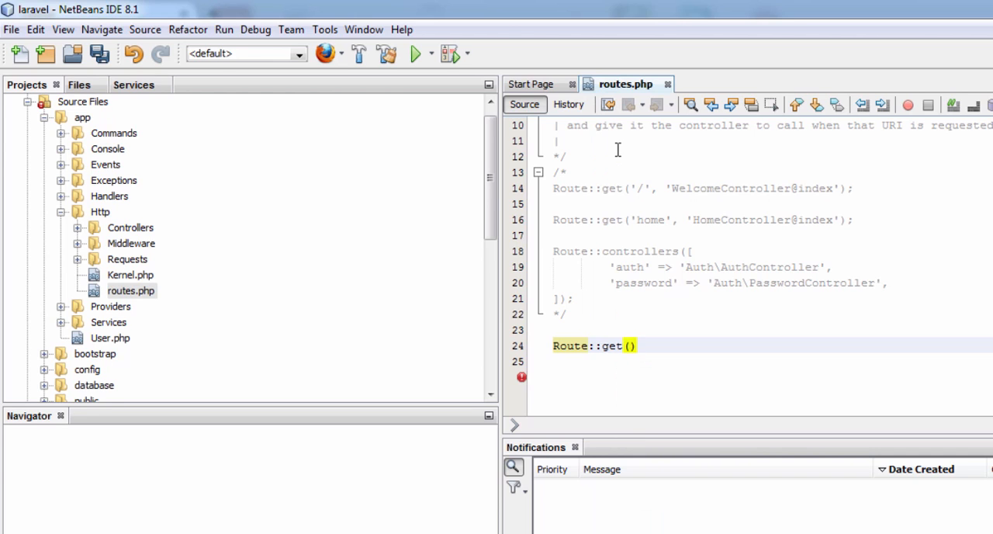
pyautogui.write("'/',")
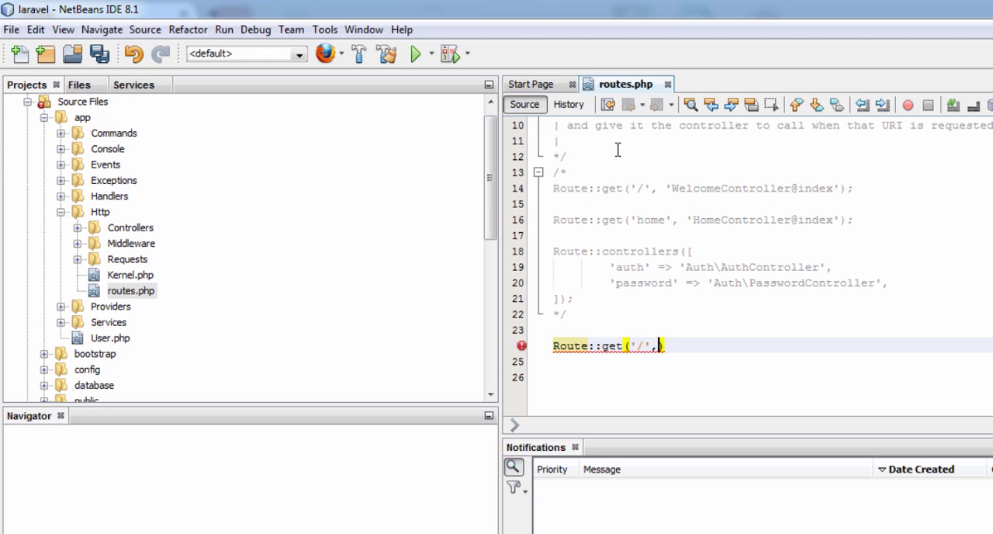
pyautogui.write('functio')
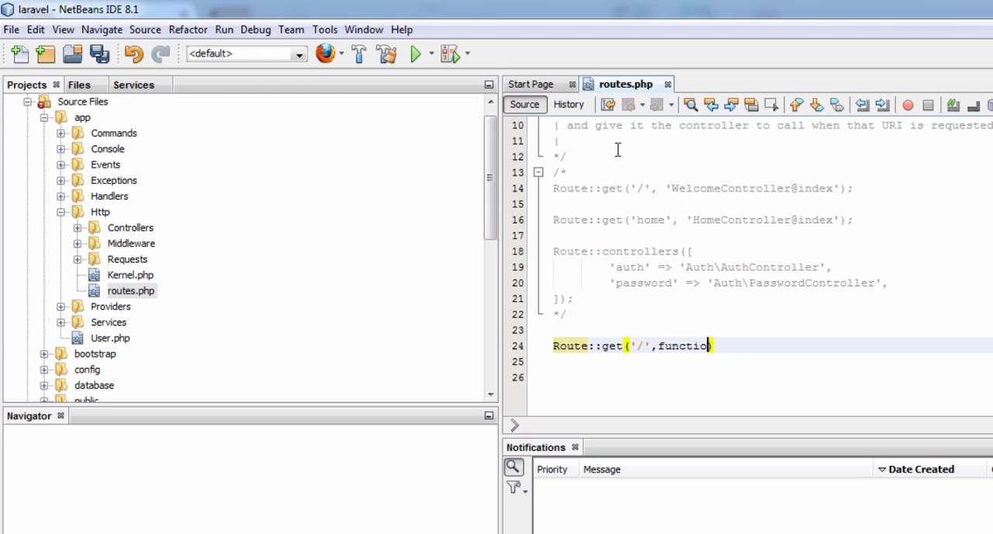
pyautogui.write('()')
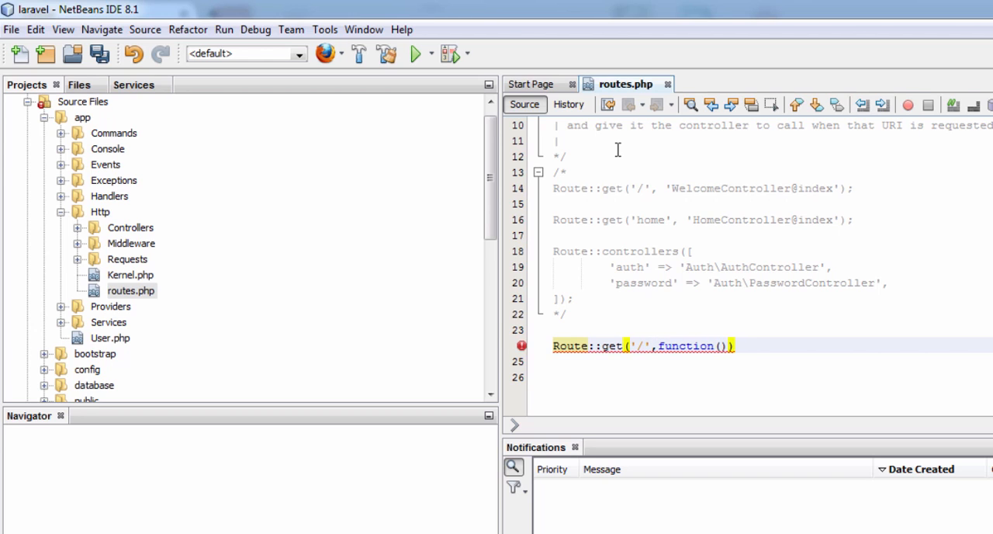
pyautogui.write('{')
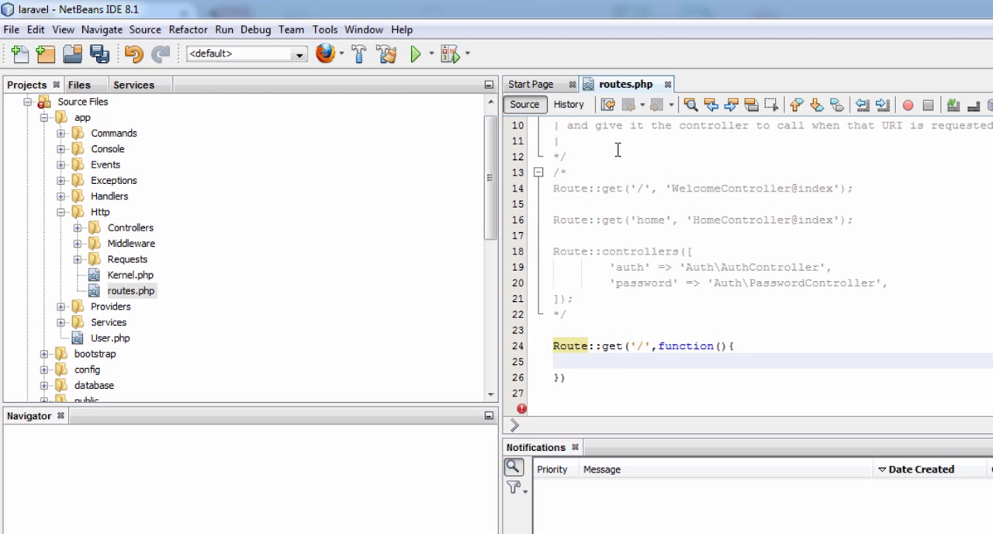
# Step: Make the route return 'Hi, This is Home Page' and bring up routes.php's file actions
pyautogui.write('return')
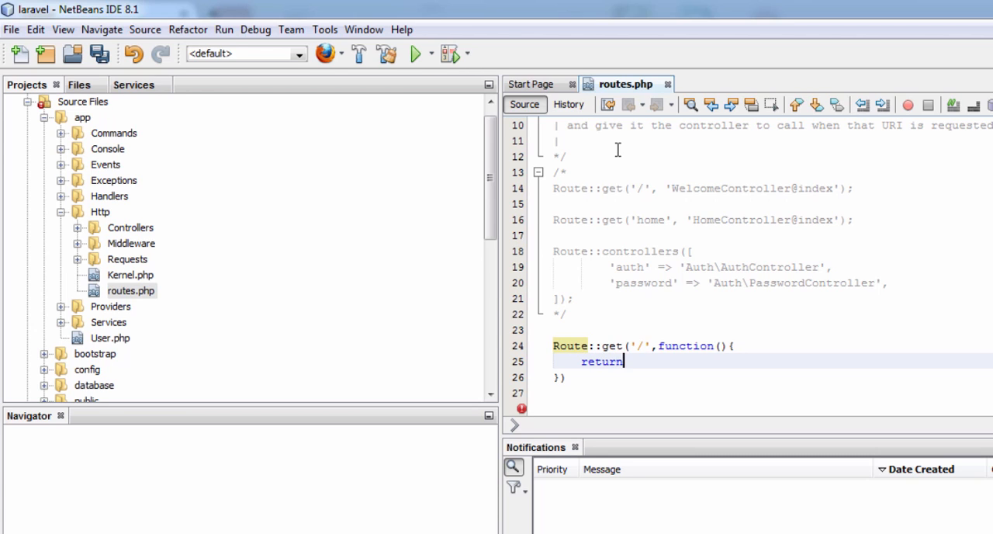
pyautogui.write("''")
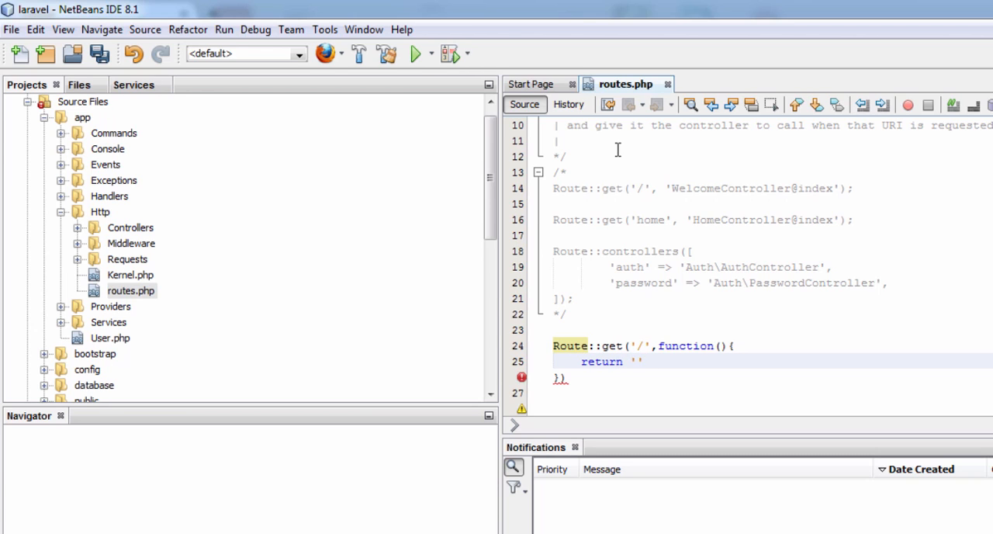
pyautogui.write('H')
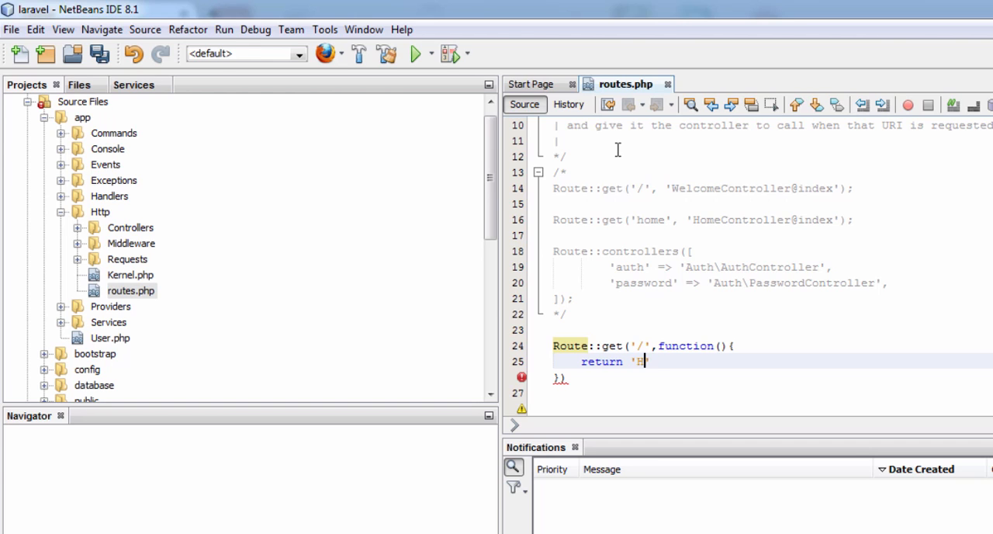
pyautogui.write("i,'")
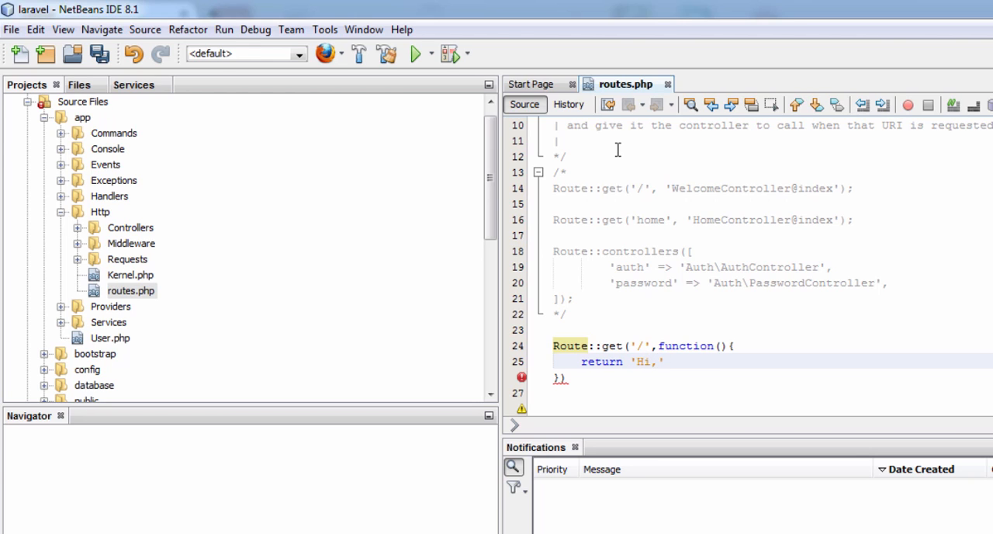
pyautogui.write('This is Home Pa')
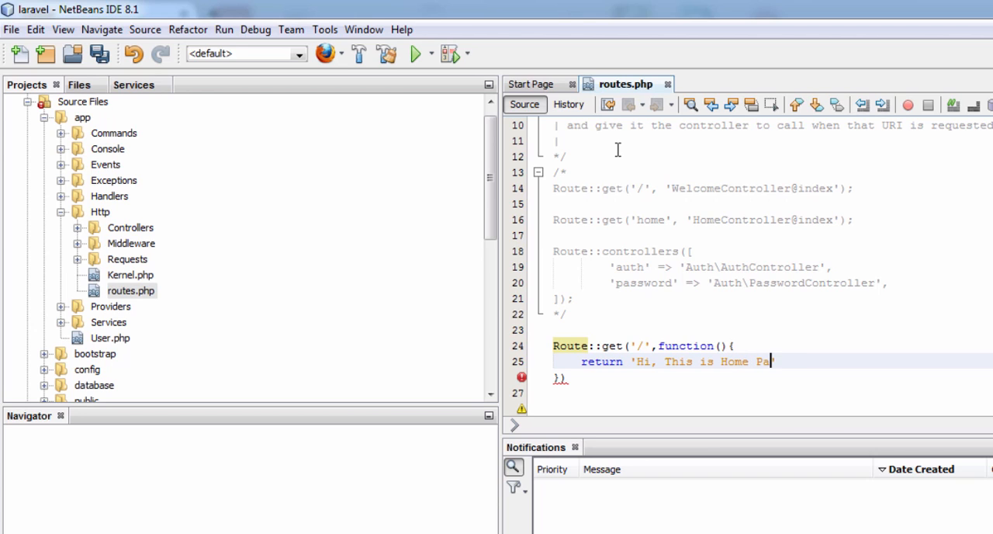
pyautogui.write("ge';")
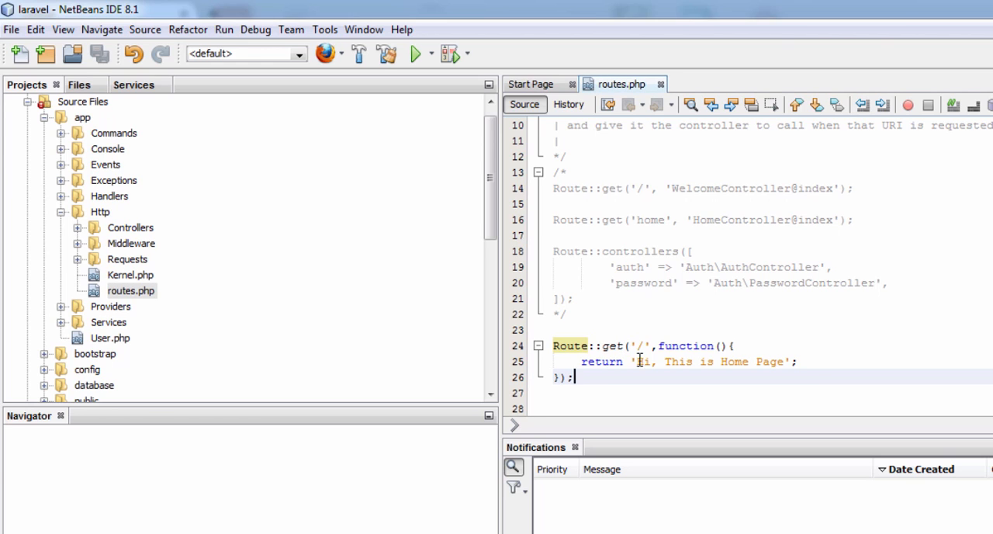
pyautogui.rightClick(131, 290)
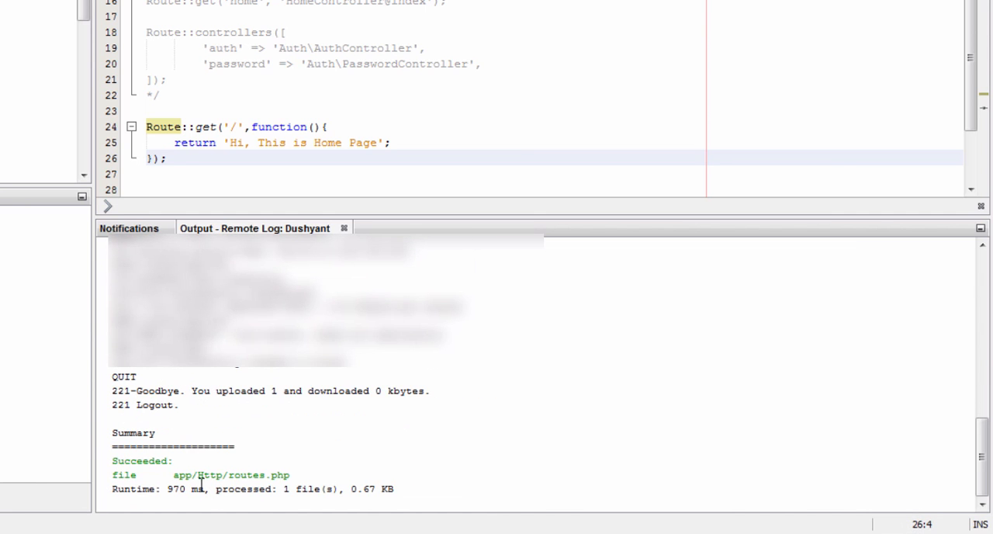
# Step: Check the remote log entry showing app/Http/routes.php uploaded successfully
pyautogui.doubleClick(241, 475)
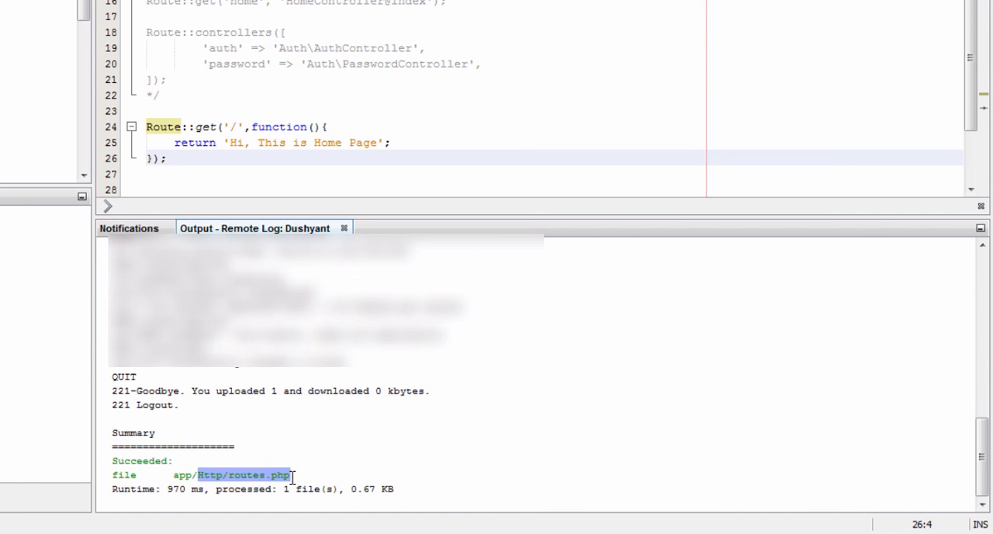